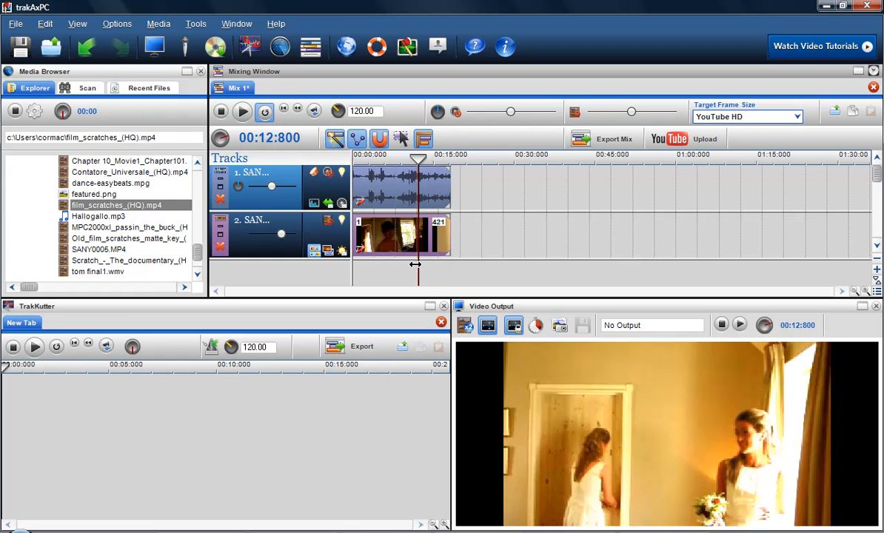
# - Scrub through the wedding footage, scroll the iStockphoto scratch-film results, then return to the YouTube scratches video
pyautogui.moveTo(418, 159); pyautogui.dragTo(393, 160)
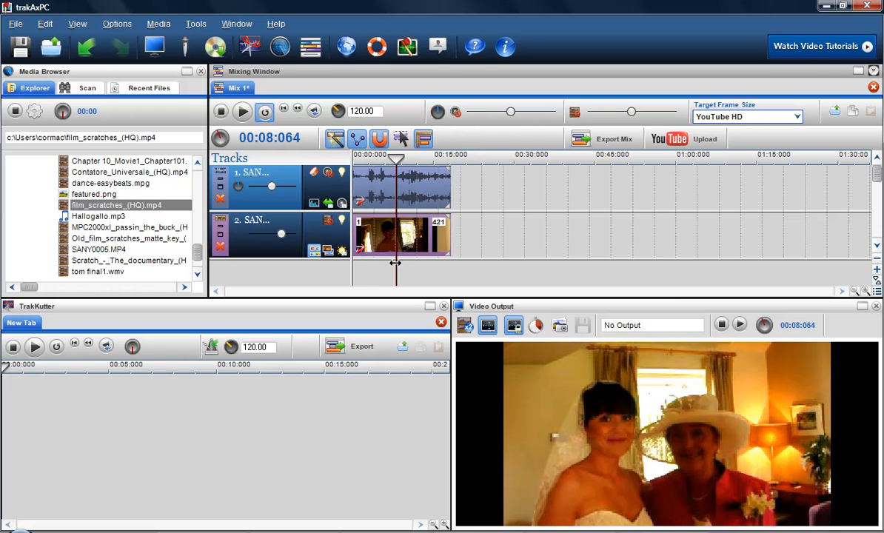
pyautogui.moveTo(622, 373)
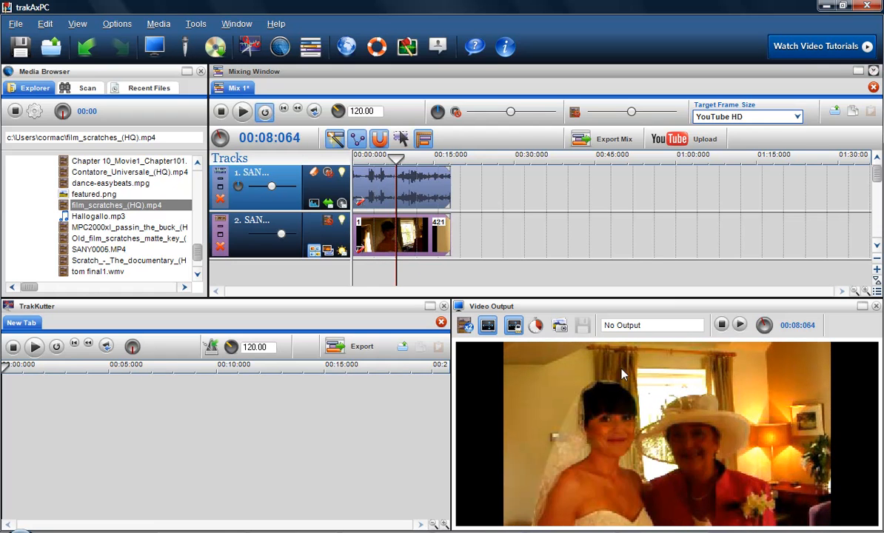
pyautogui.moveTo(536, 269)
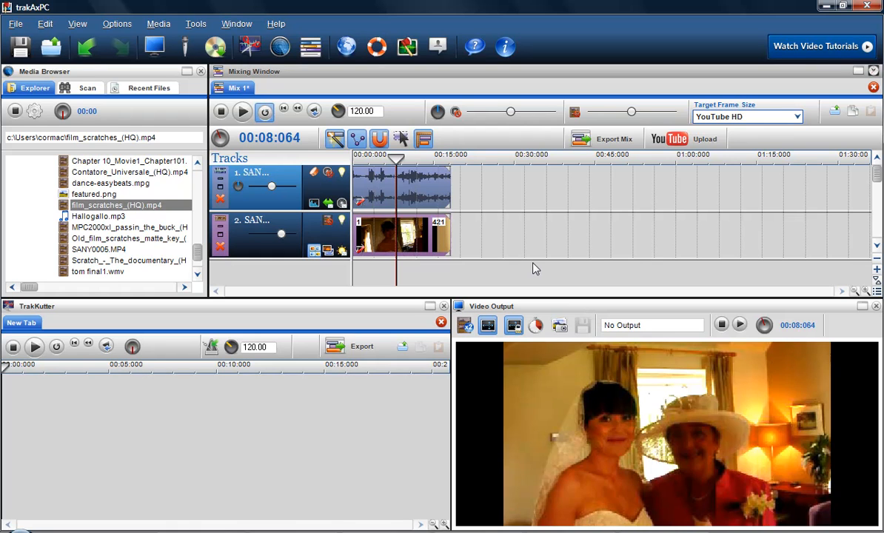
pyautogui.moveTo(492, 243)
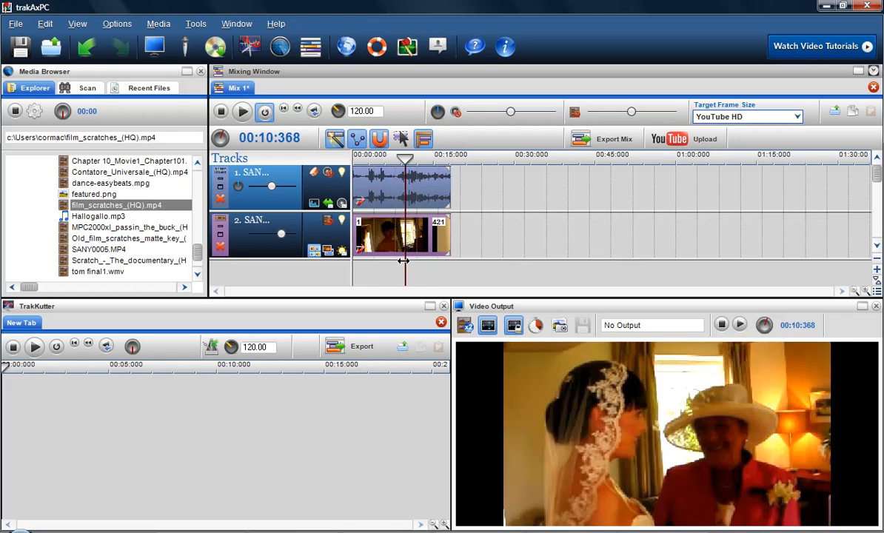
pyautogui.moveTo(406, 160); pyautogui.dragTo(397, 160)
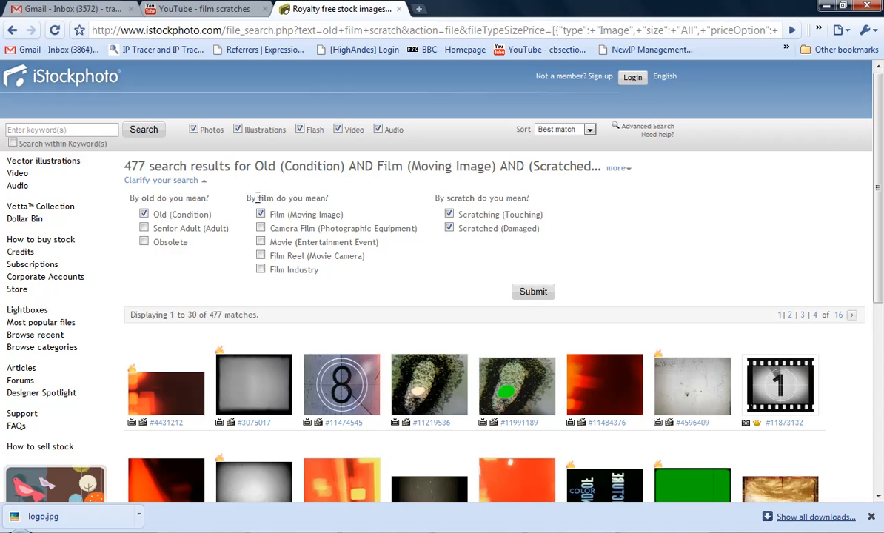
pyautogui.moveTo(326, 286)
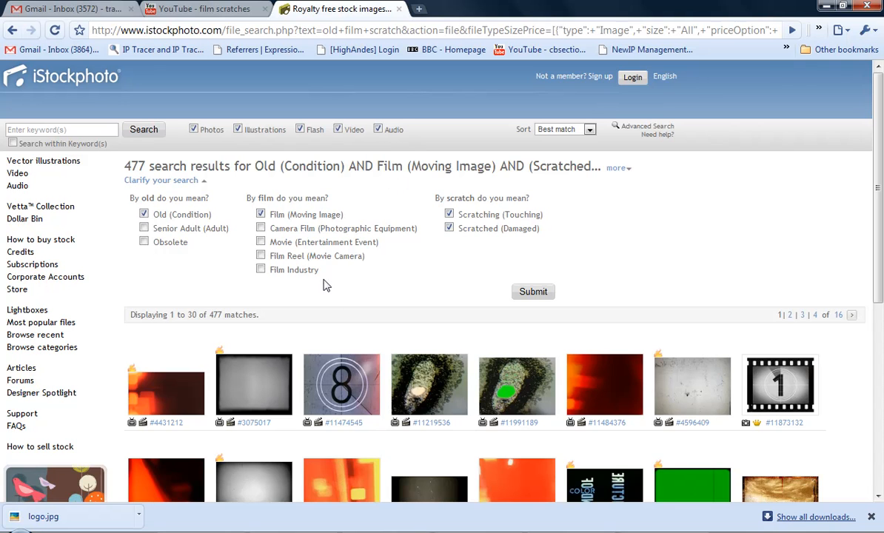
pyautogui.scroll(-3)
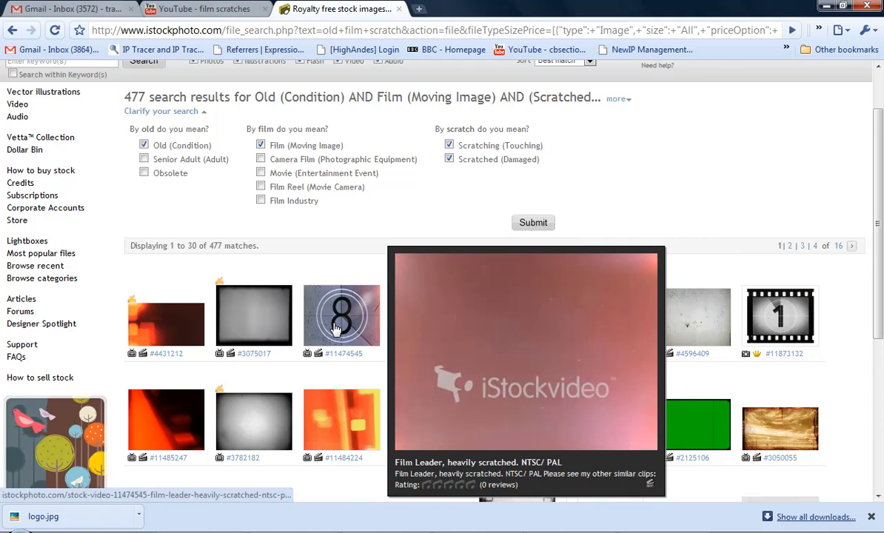
pyautogui.moveTo(278, 322)
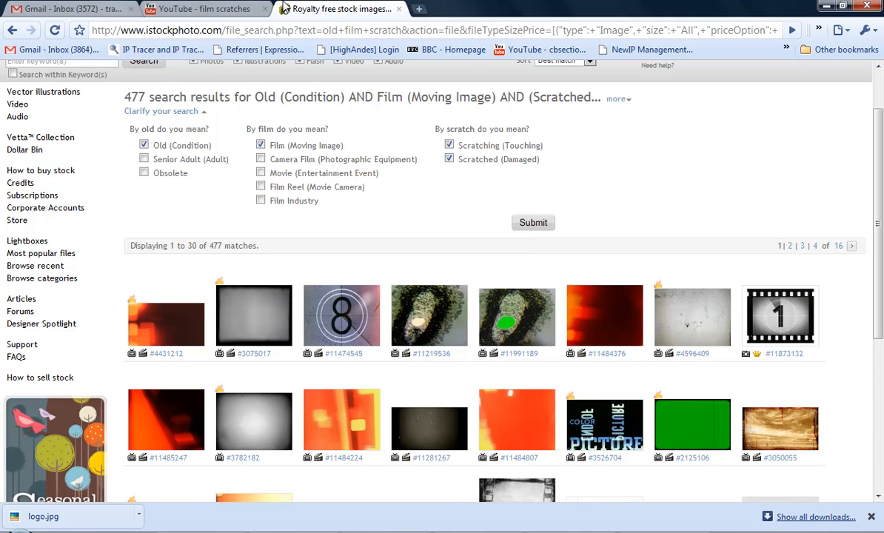
pyautogui.click(200, 9)
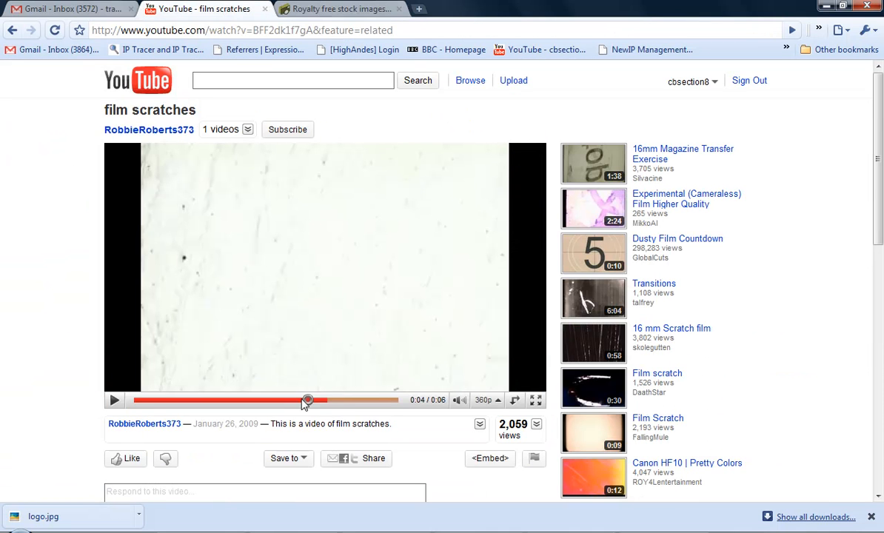
# - Skip ahead in the scratches video, open the related '16 mm Scratch film' video and pause it
pyautogui.moveTo(308, 400); pyautogui.dragTo(252, 400)
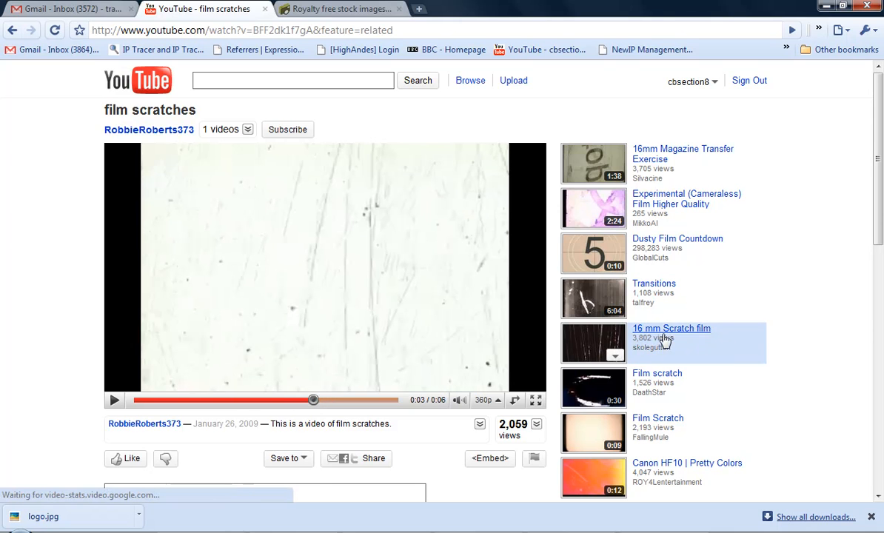
pyautogui.click(672, 329)
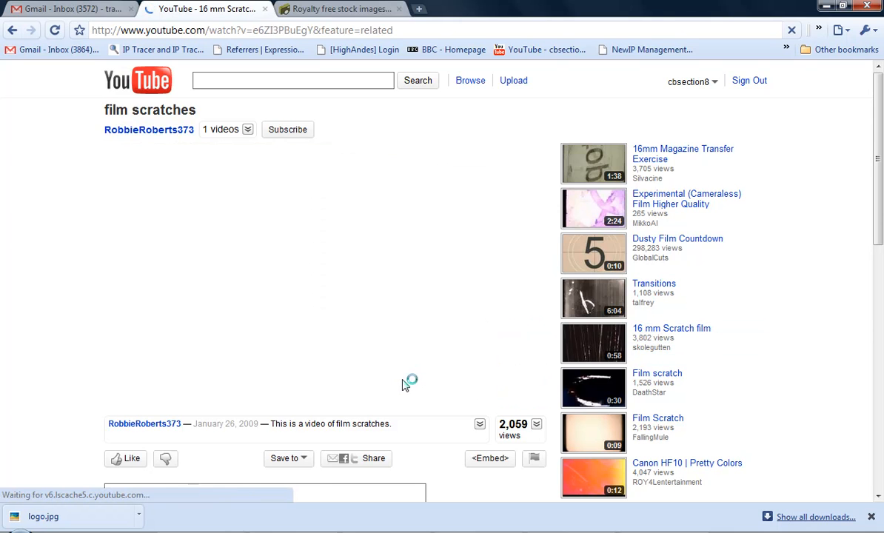
pyautogui.click(672, 333)
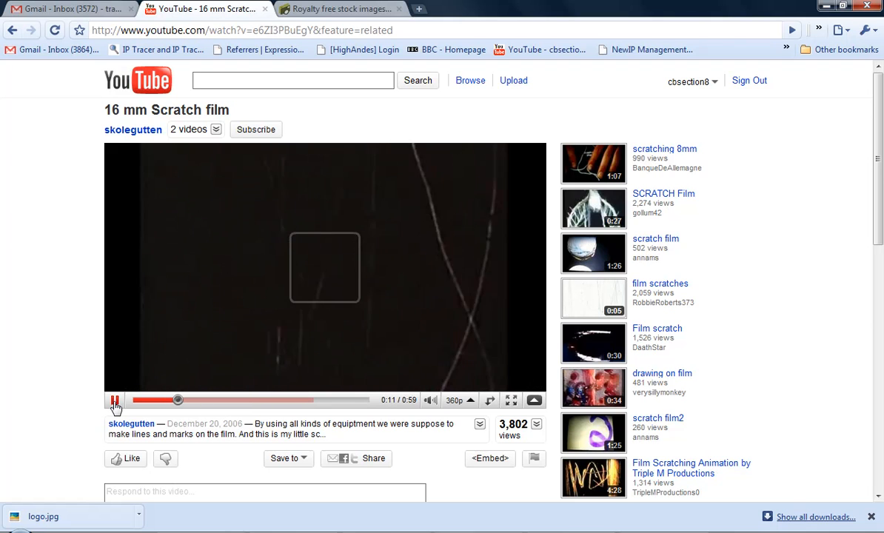
pyautogui.click(115, 400)
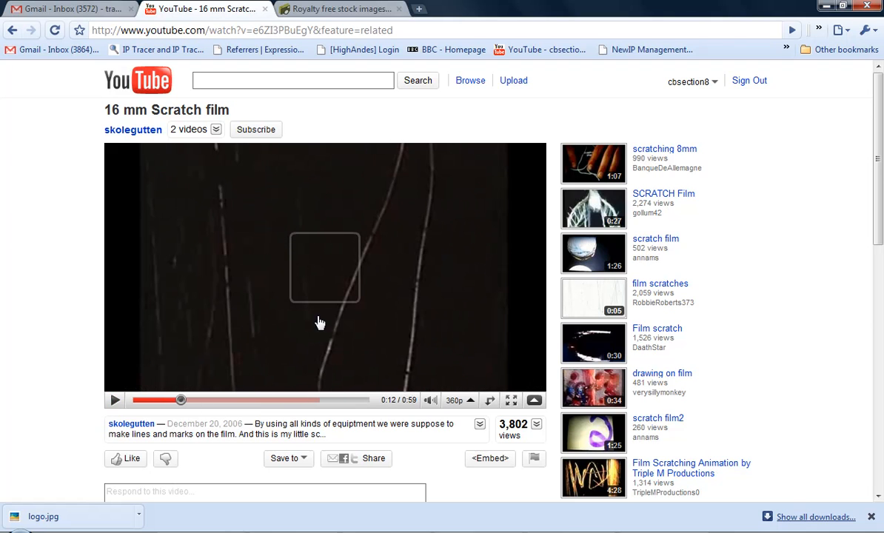
pyautogui.moveTo(215, 228)
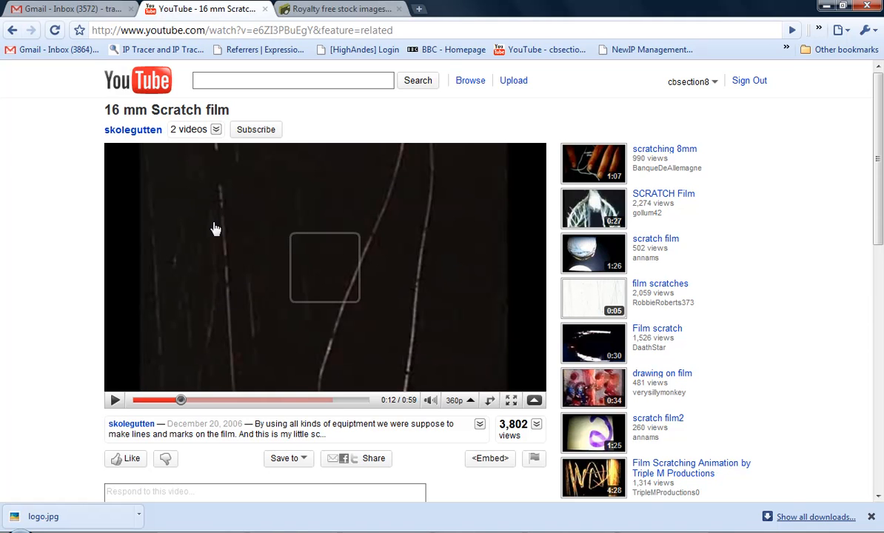
pyautogui.moveTo(271, 225)
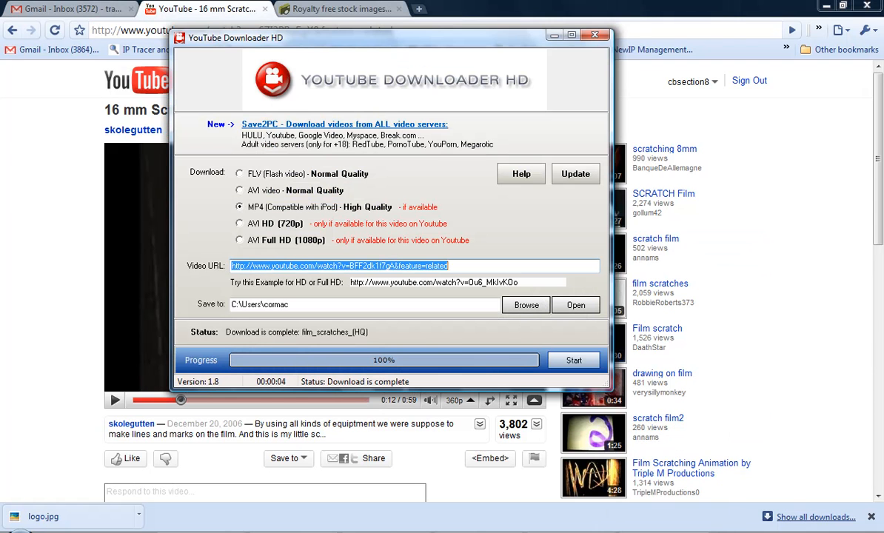
pyautogui.moveTo(136, 287)
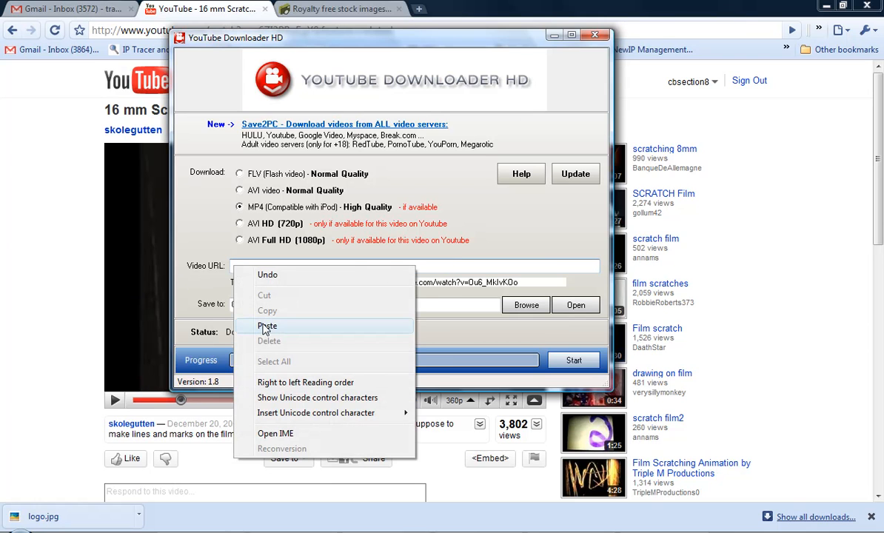
# - Paste the 16 mm Scratch film URL, clear the 'no video to download' error and restart the MP4 download
pyautogui.click(267, 326)
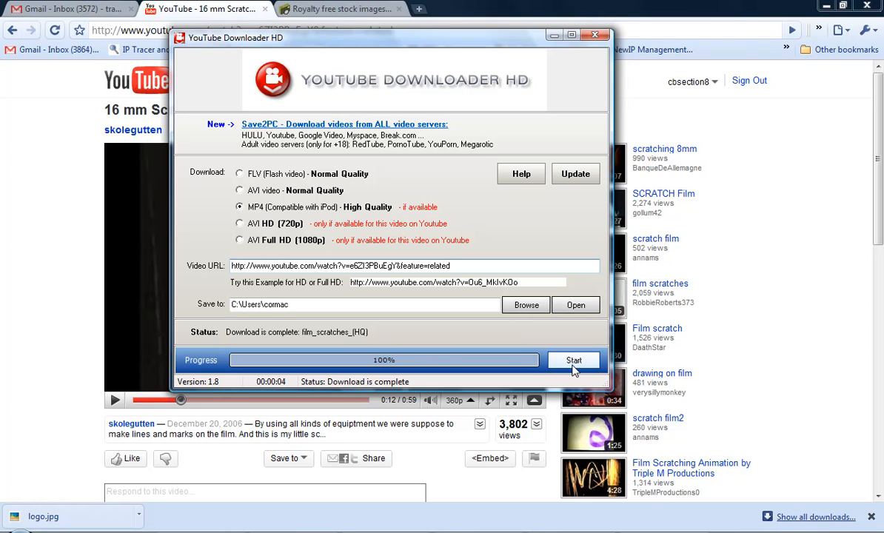
pyautogui.click(575, 361)
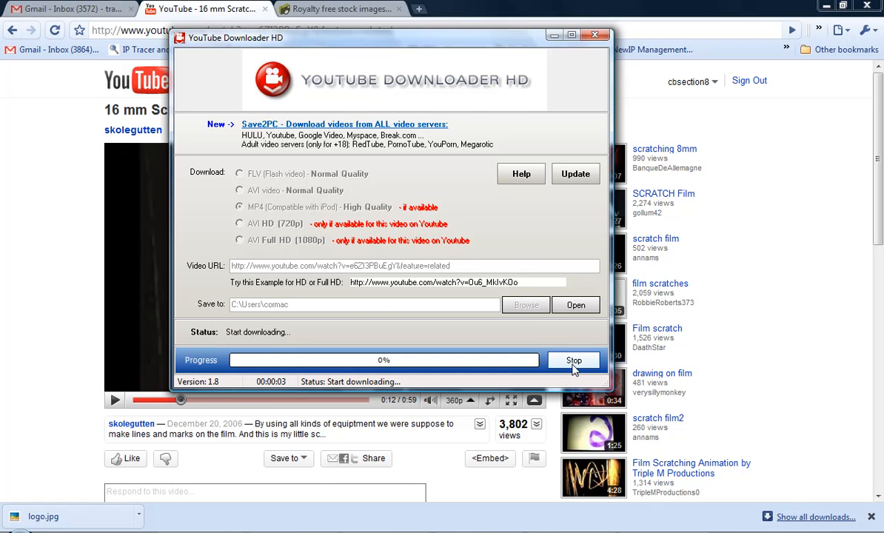
pyautogui.click(574, 361)
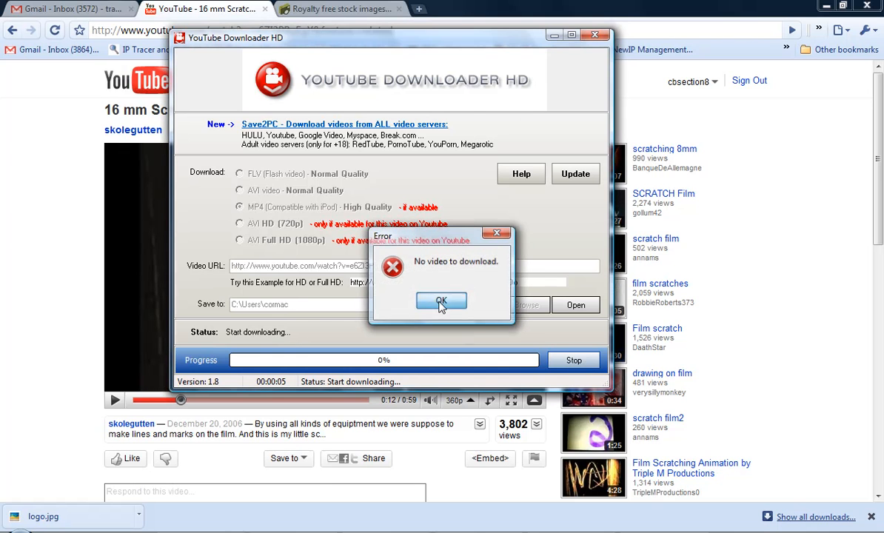
pyautogui.click(441, 301)
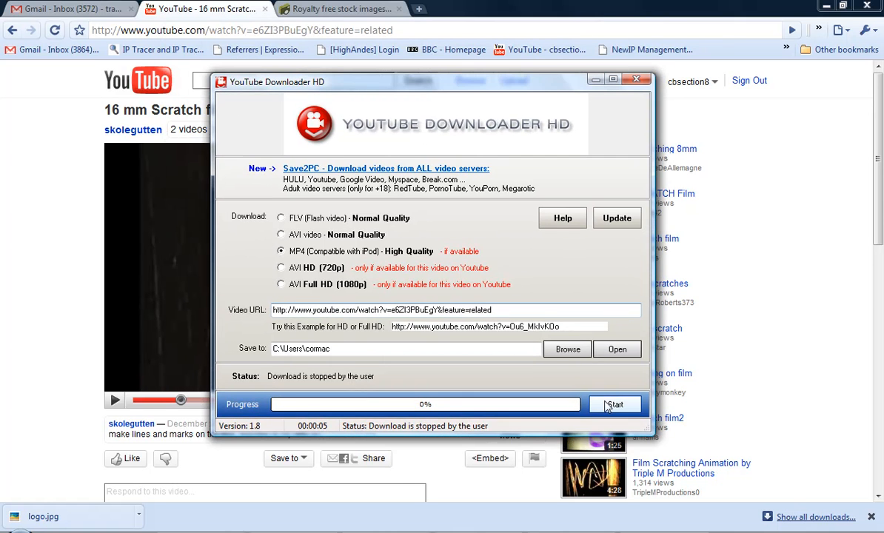
pyautogui.click(614, 404)
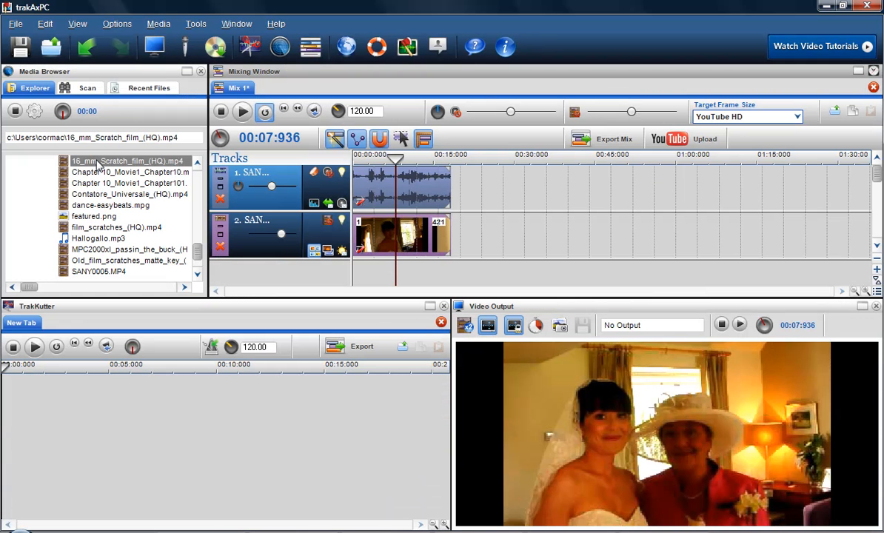
# - Place 16_mm_Scratch_film_(HQ).mp4 from the Media Browser onto a new third mix track
pyautogui.click(128, 160)
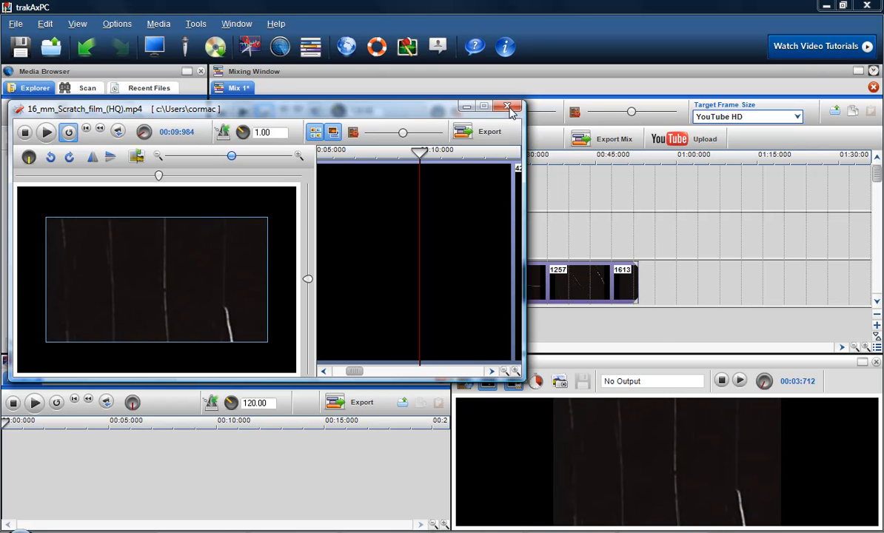
# - Shorten the scratch-film clip on track 3 and lower that track's Video Brightness to 45%
pyautogui.click(509, 108)
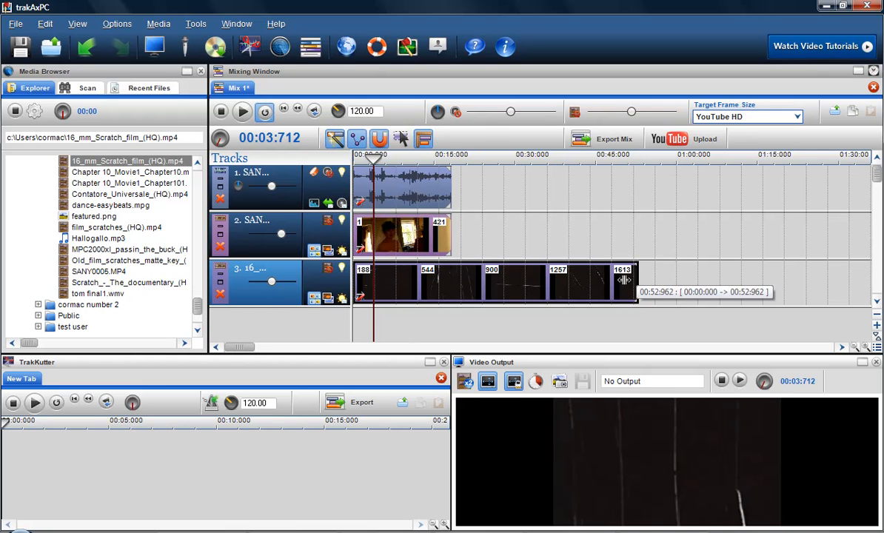
pyautogui.moveTo(625, 280); pyautogui.dragTo(436, 280)
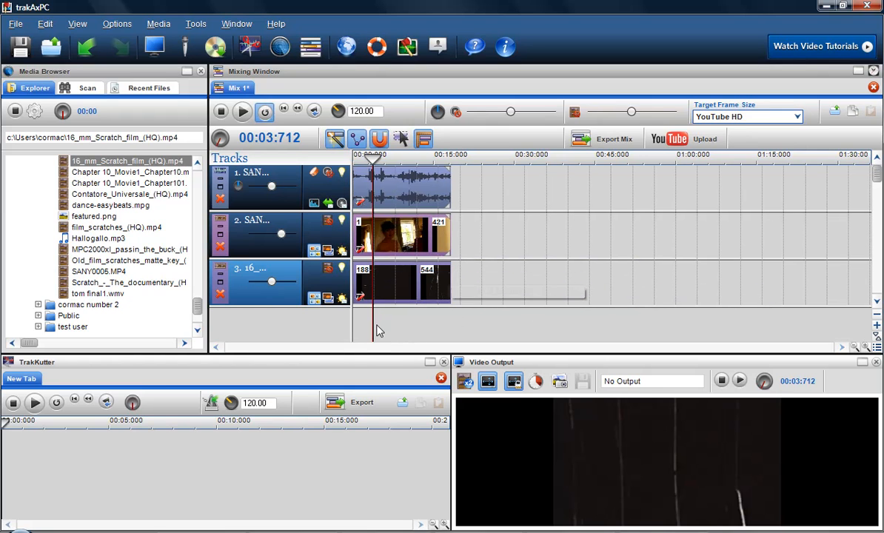
pyautogui.click(400, 236)
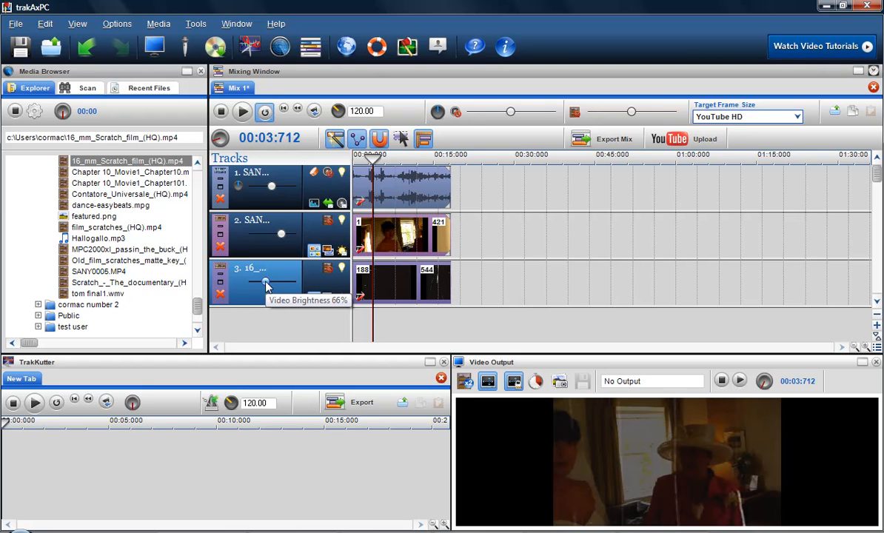
pyautogui.moveTo(266, 285); pyautogui.dragTo(265, 285)
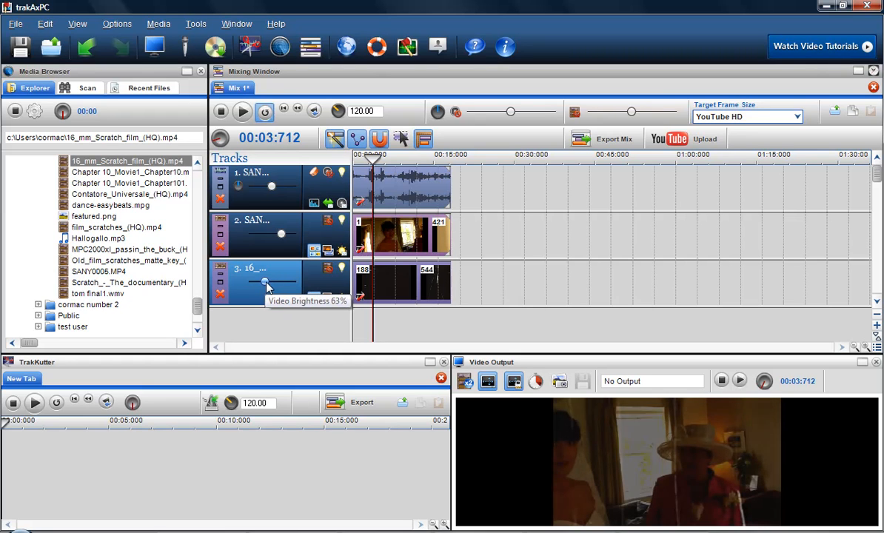
pyautogui.moveTo(263, 284); pyautogui.dragTo(274, 284)
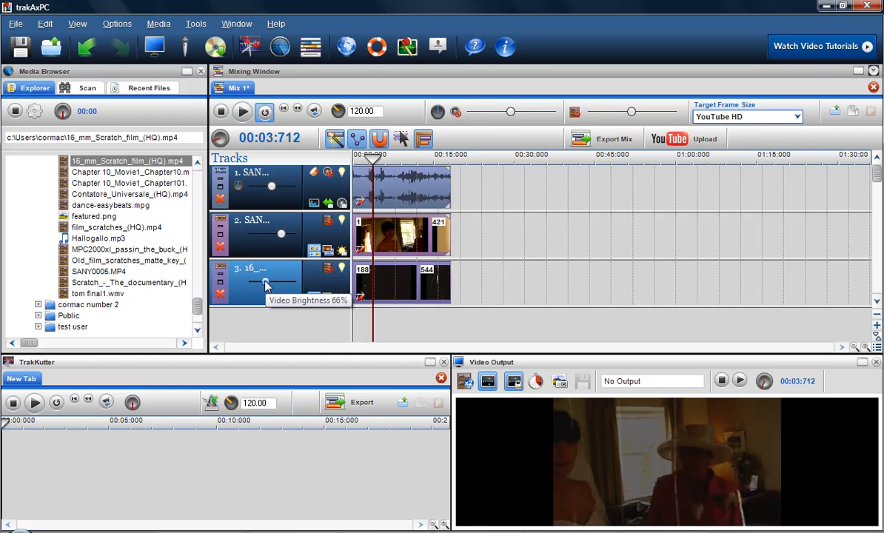
pyautogui.moveTo(267, 284); pyautogui.dragTo(264, 285)
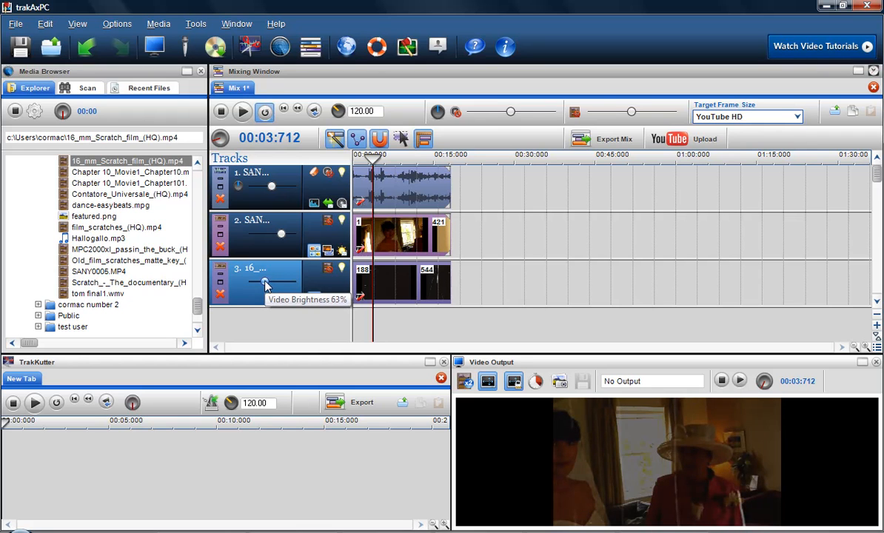
pyautogui.moveTo(270, 278); pyautogui.dragTo(262, 285)
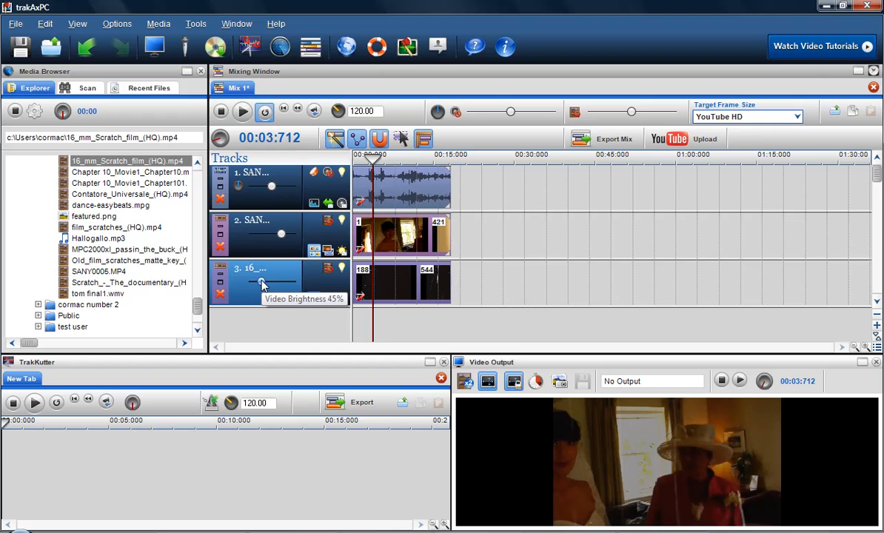
# - Play the mix to check the dimmed scratch overlay, stopping about nine seconds in
pyautogui.click(243, 112)
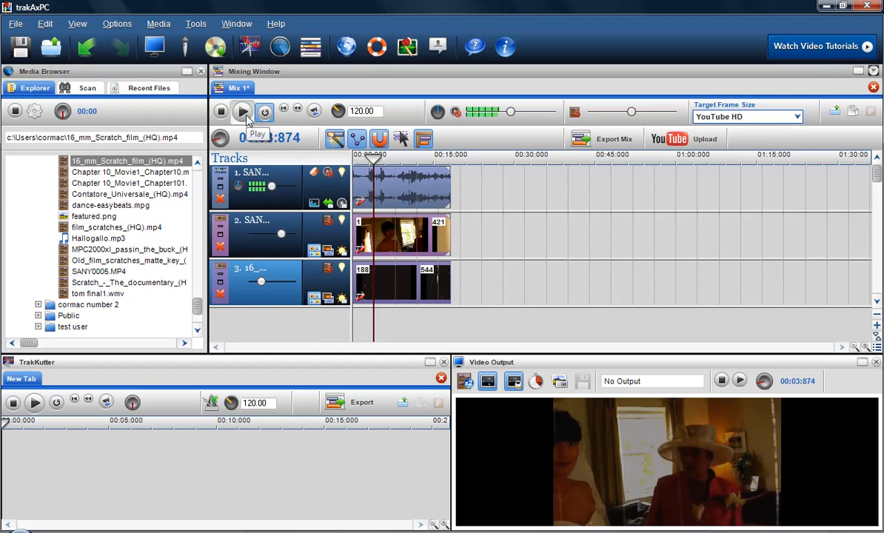
pyautogui.click(243, 111)
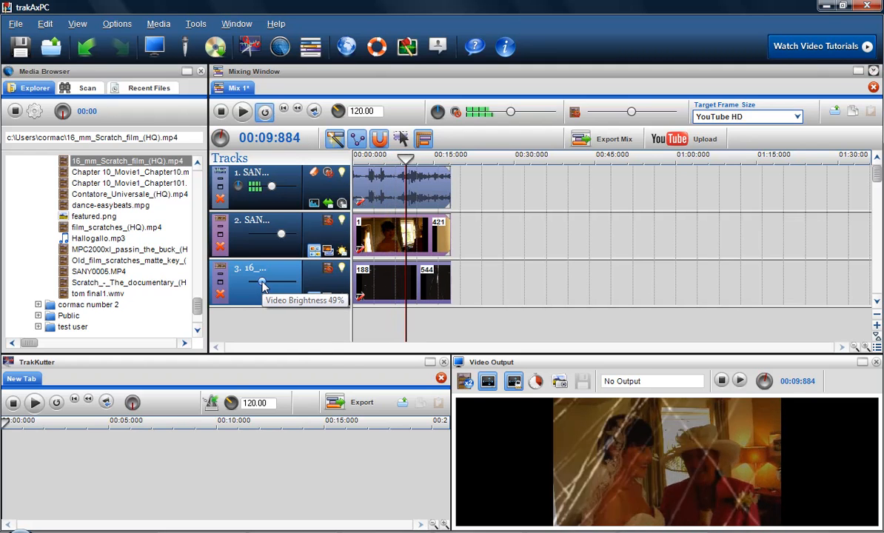
pyautogui.click(243, 111)
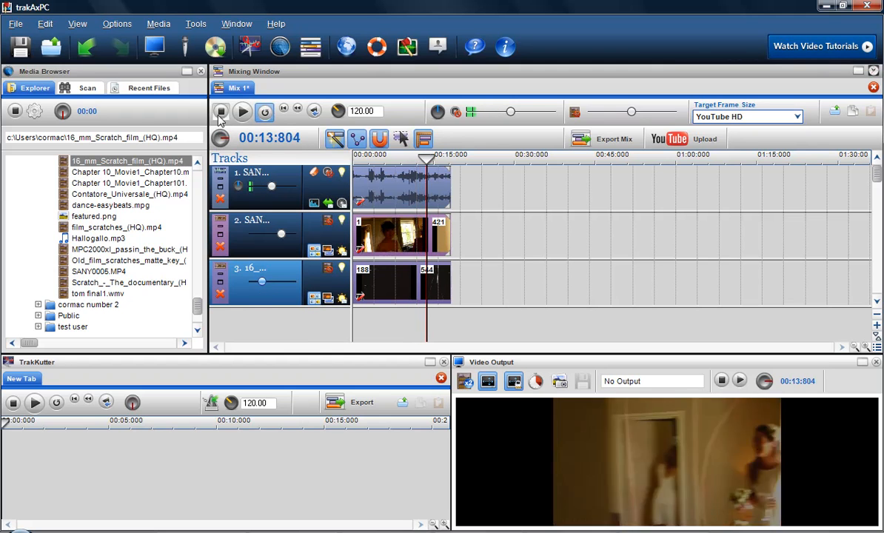
pyautogui.click(243, 111)
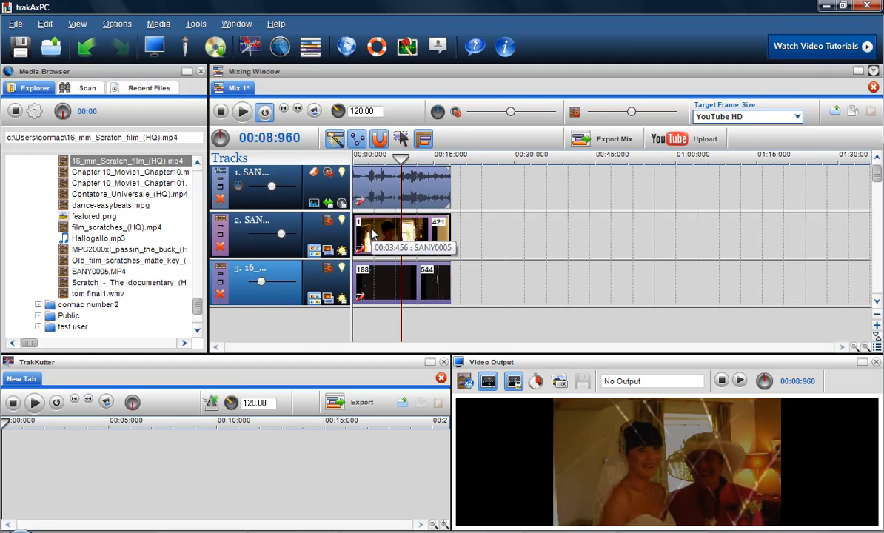
# - Apply Monochrome to wedding clip SANY0005 with its MonoChrome Level envelope at full strength
pyautogui.rightClick(403, 234)
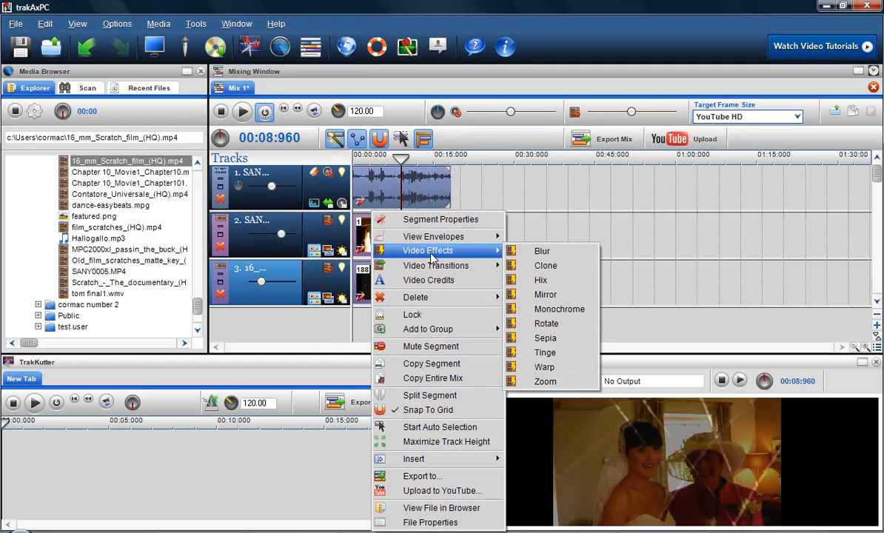
pyautogui.moveTo(559, 309)
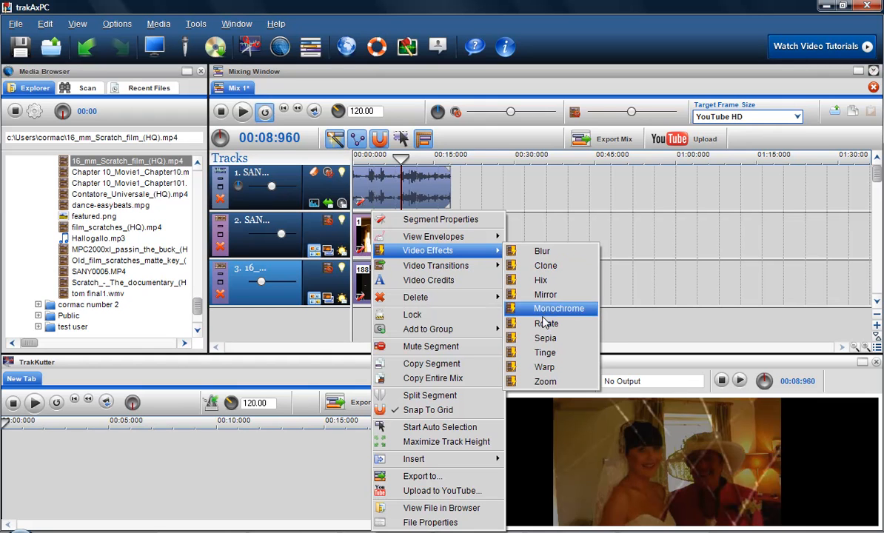
pyautogui.click(558, 308)
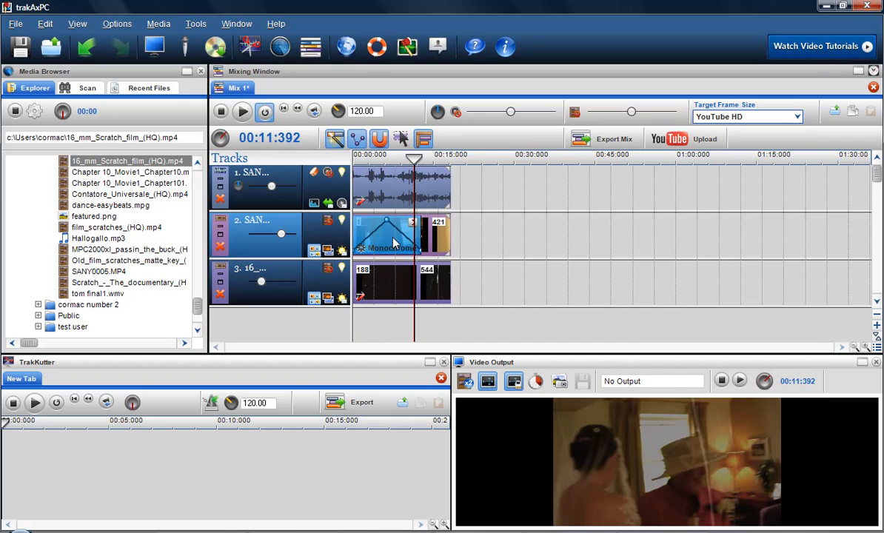
pyautogui.moveTo(385, 240)
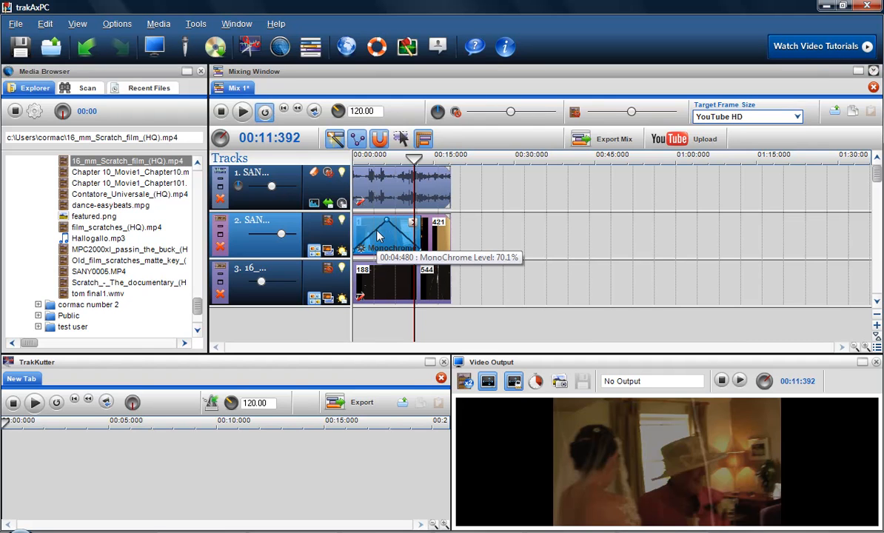
pyautogui.rightClick(379, 235)
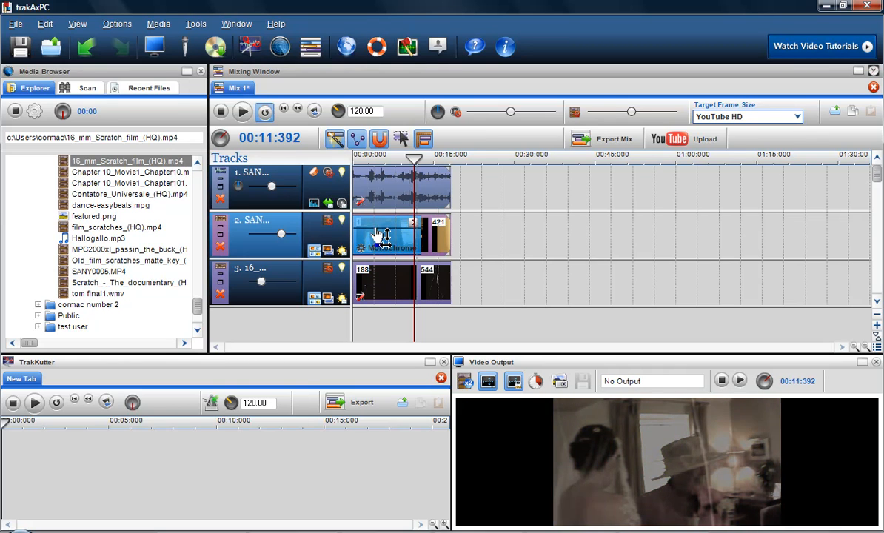
pyautogui.click(385, 237)
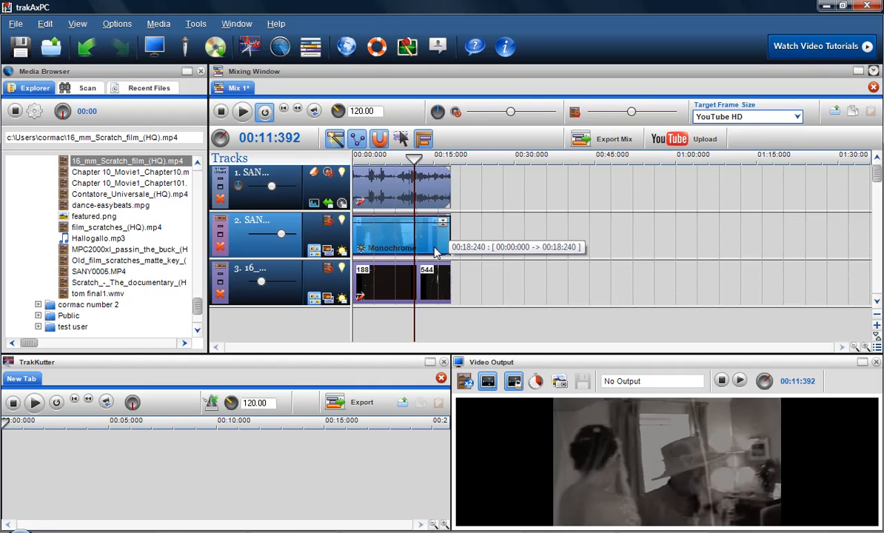
pyautogui.moveTo(286, 110)
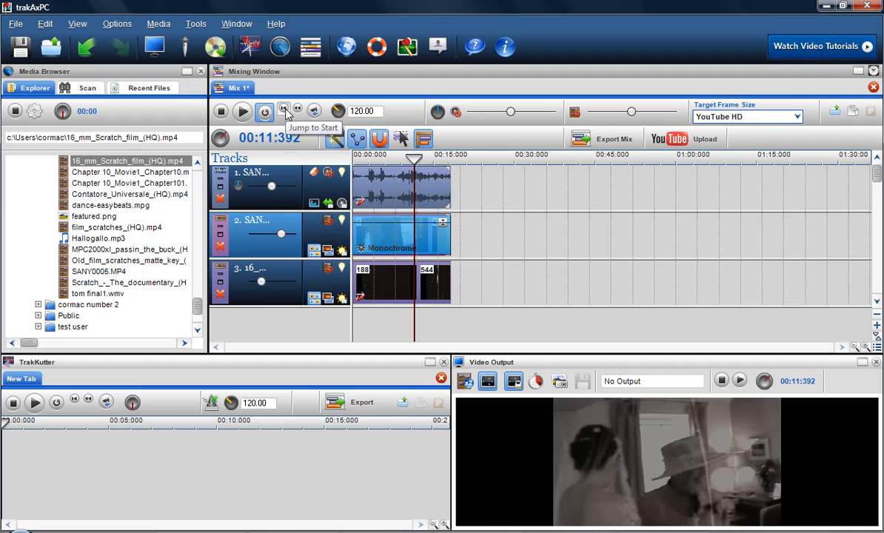
# - Jump to the start and play the mix to preview the black-and-white wedding footage
pyautogui.click(284, 110)
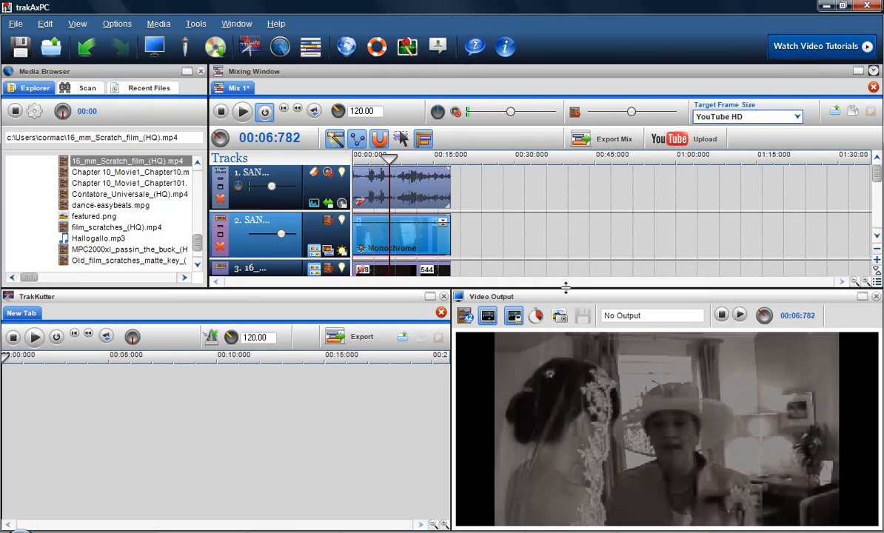
pyautogui.click(243, 111)
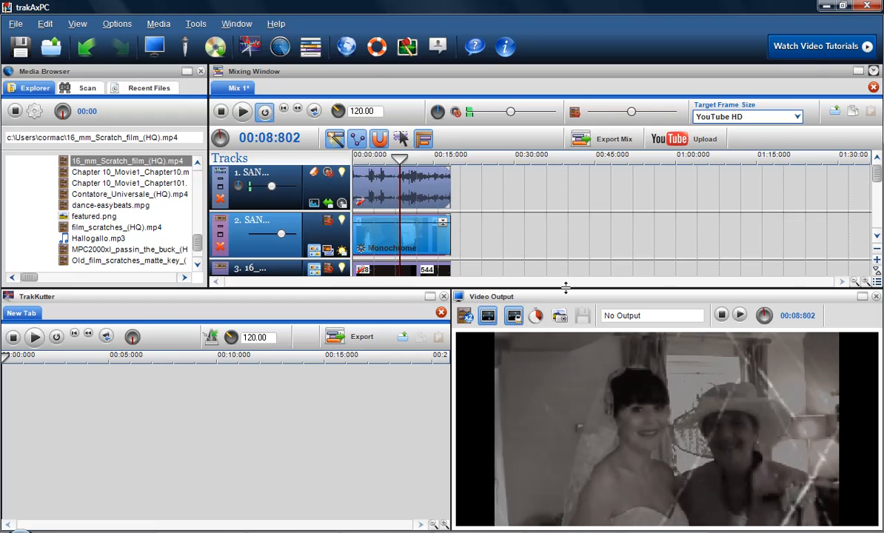
pyautogui.click(243, 111)
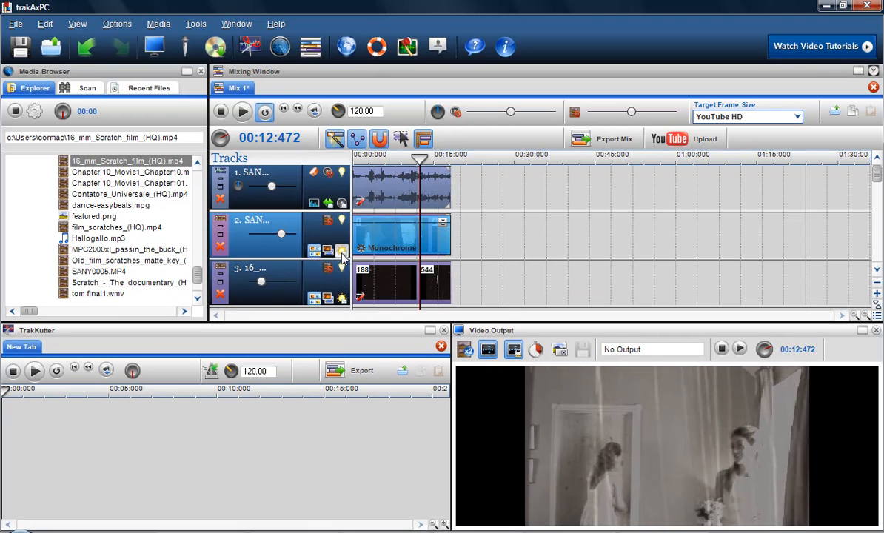
pyautogui.moveTo(342, 299)
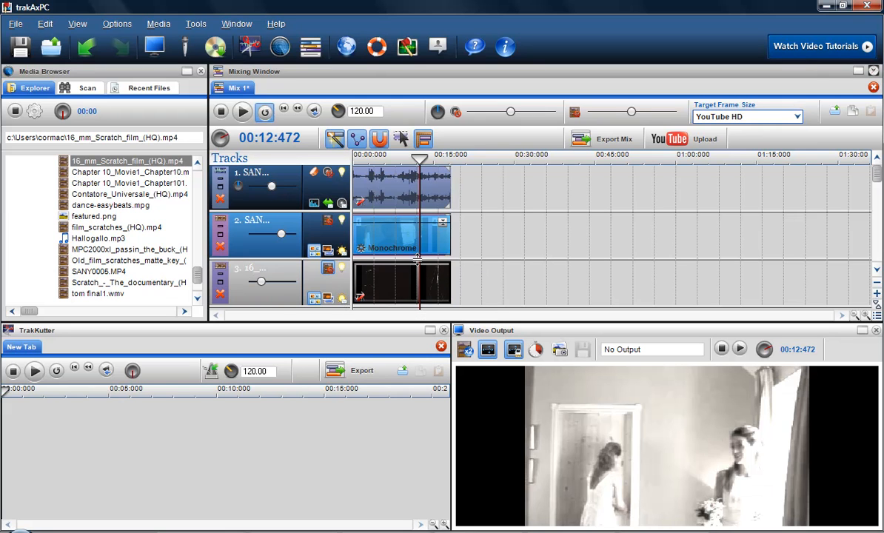
# - Move the playhead back to about 00:07:808 to view the footage without the scratch track
pyautogui.moveTo(418, 160); pyautogui.dragTo(388, 160)
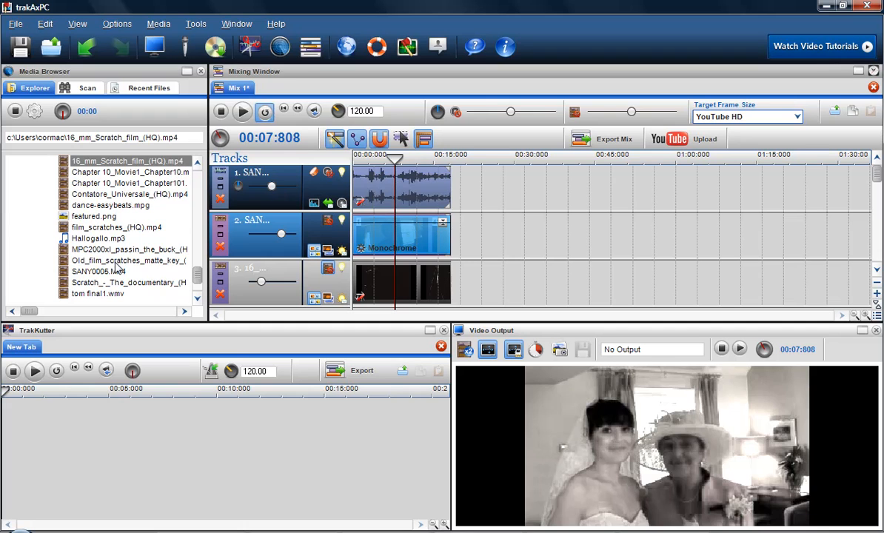
# - Add the Old film scratches clip on track 4 and settle its Video Brightness at 35%
pyautogui.click(128, 261)
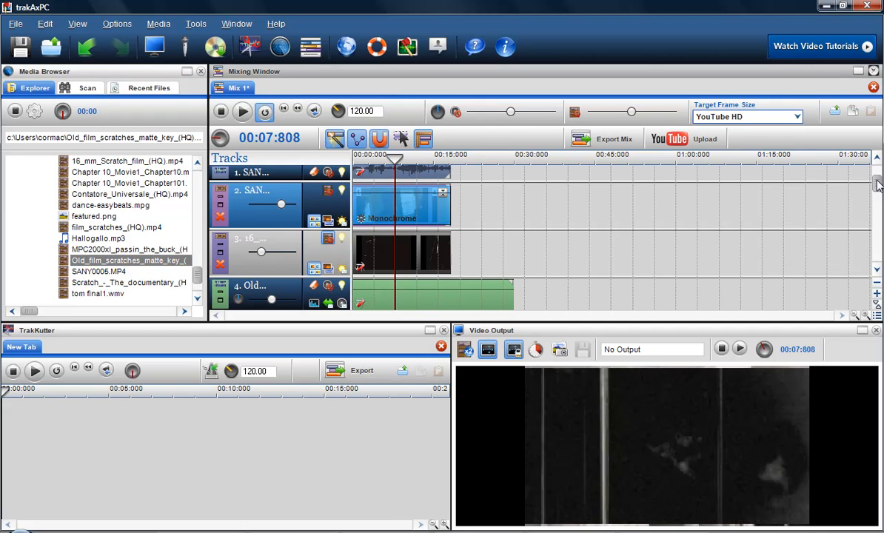
pyautogui.scroll(-3)
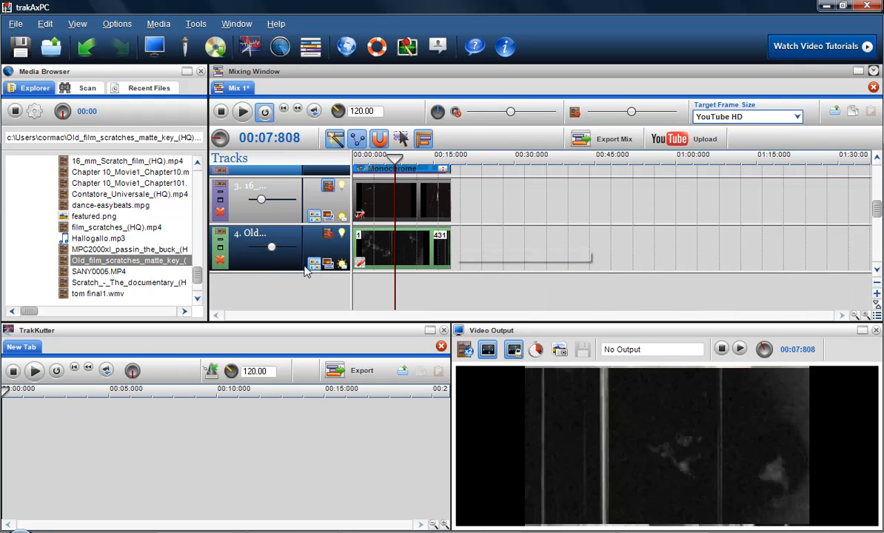
pyautogui.moveTo(271, 246); pyautogui.dragTo(263, 246)
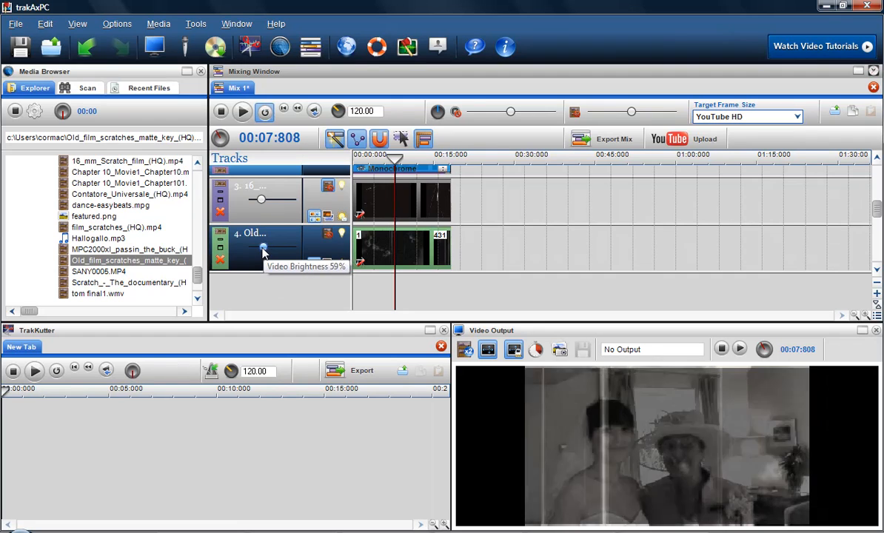
pyautogui.moveTo(262, 247); pyautogui.dragTo(257, 247)
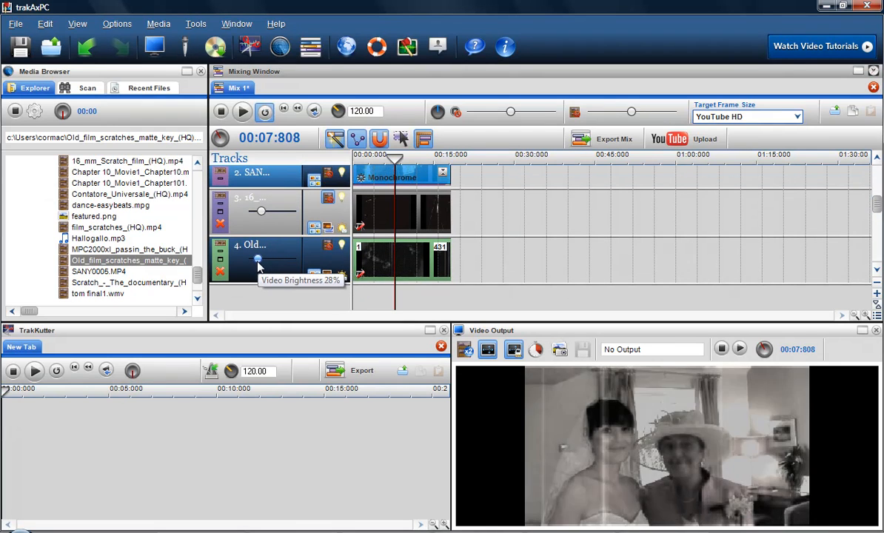
pyautogui.moveTo(257, 259); pyautogui.dragTo(261, 259)
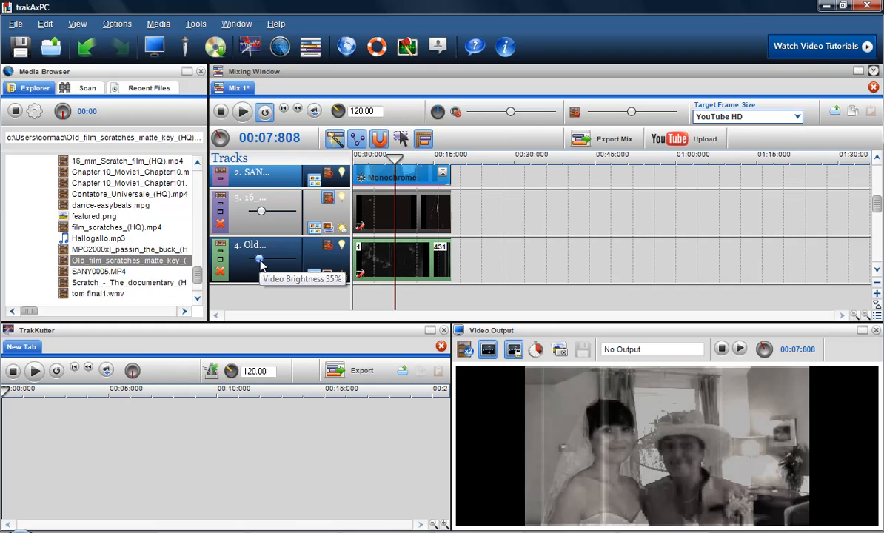
pyautogui.moveTo(261, 260); pyautogui.dragTo(291, 261)
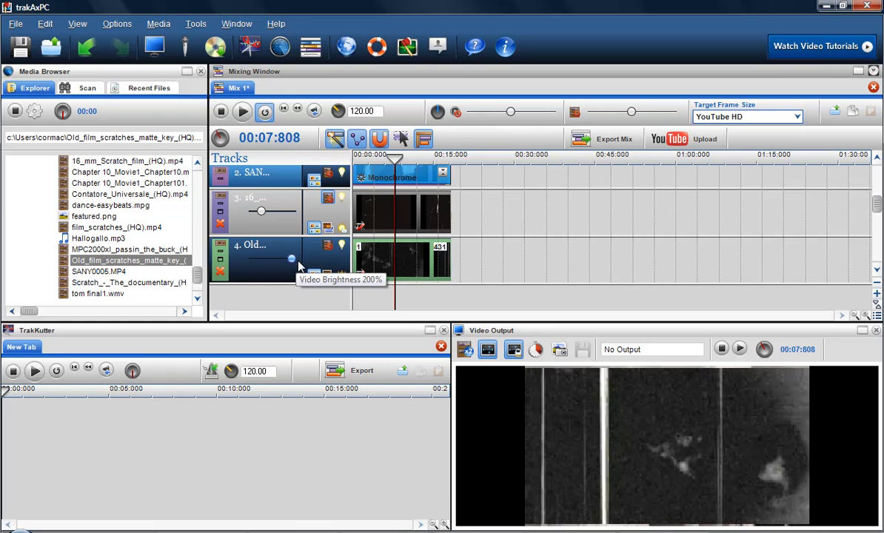
pyautogui.moveTo(290, 259); pyautogui.dragTo(261, 259)
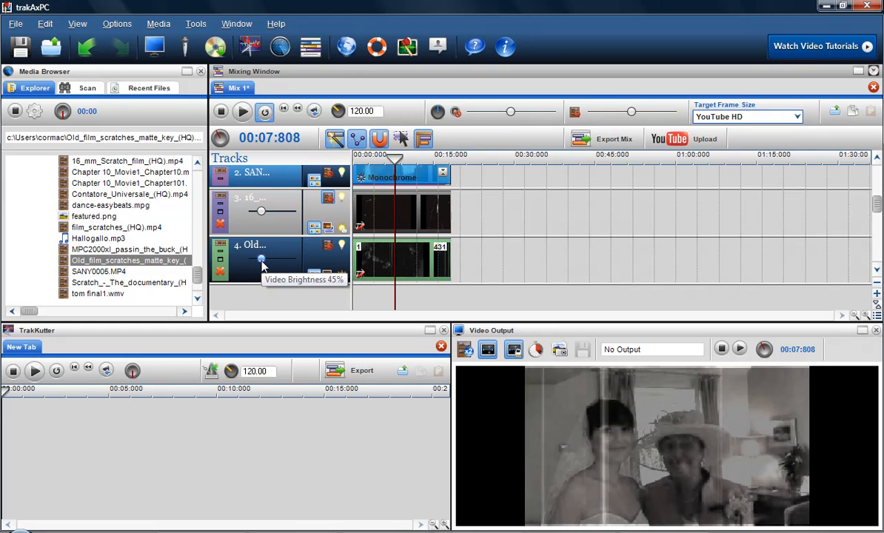
pyautogui.moveTo(260, 259); pyautogui.dragTo(258, 259)
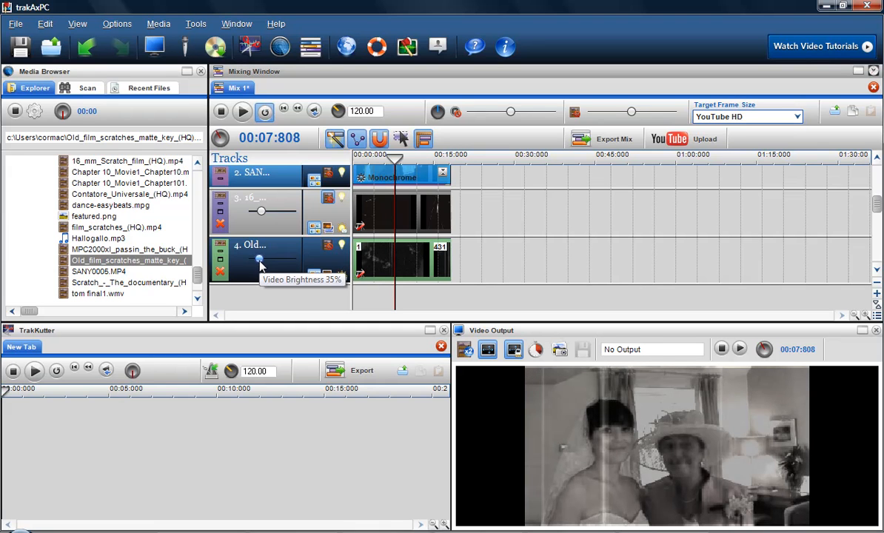
pyautogui.moveTo(369, 310)
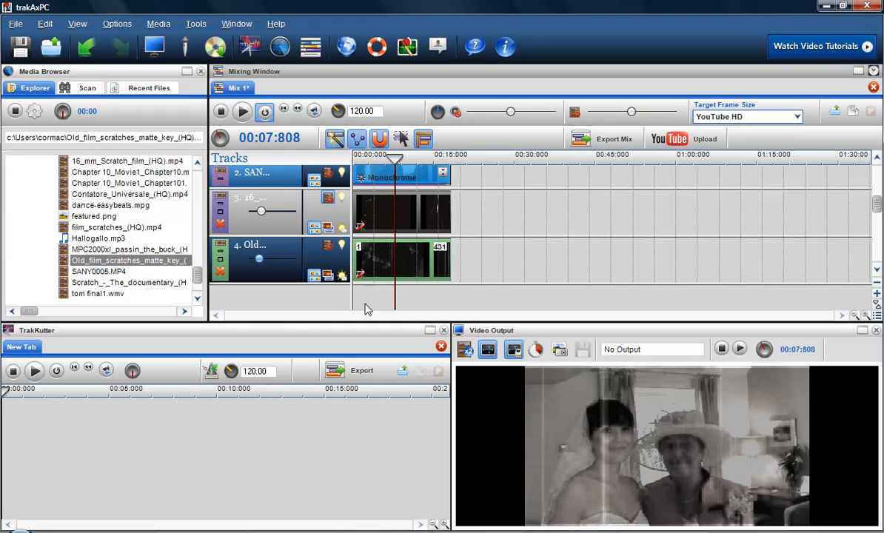
# - Return to the start and play the monochrome wedding mix with both scratch overlays
pyautogui.click(243, 111)
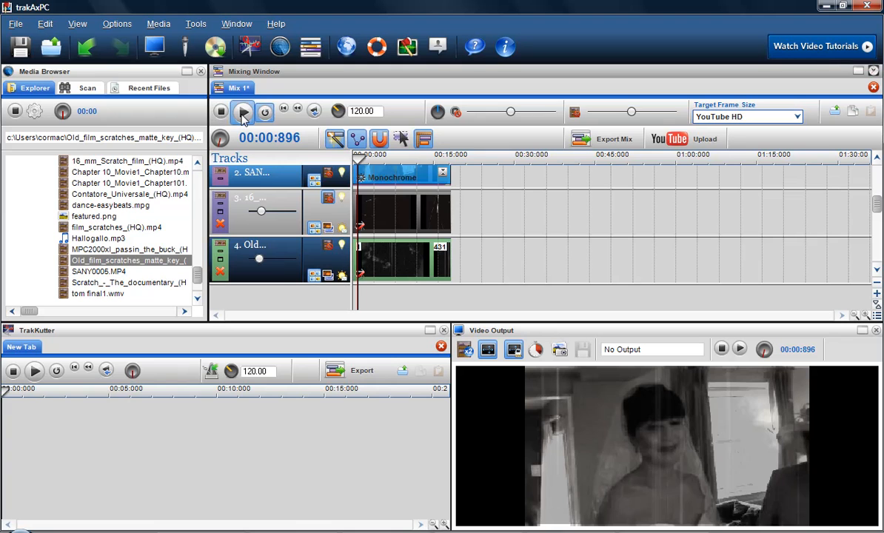
pyautogui.click(243, 111)
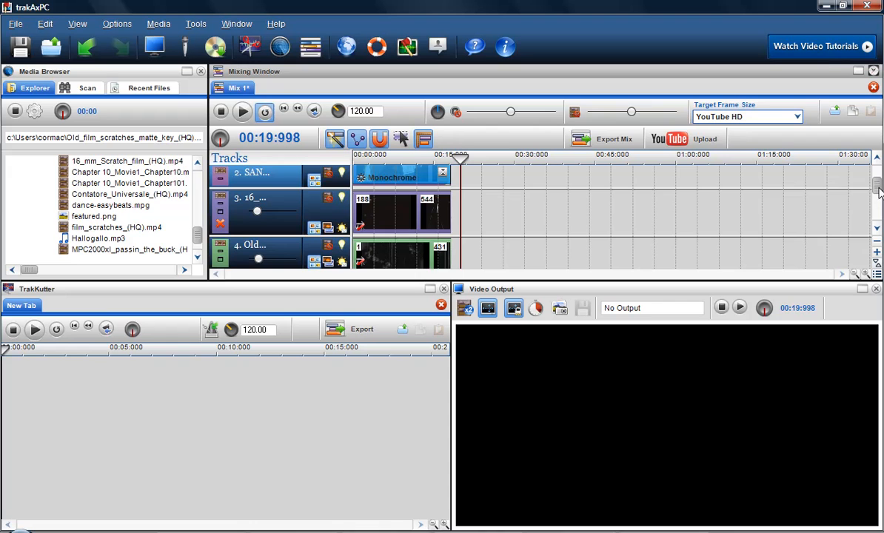
# - Shift the Old film scratches and wedding clips later, leaving an empty stretch at the timeline start
pyautogui.scroll(-3)
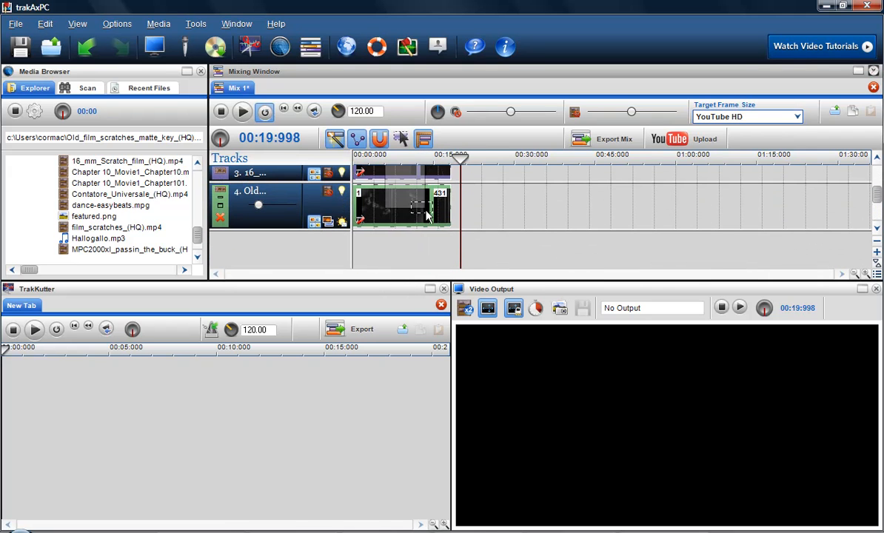
pyautogui.rightClick(426, 214)
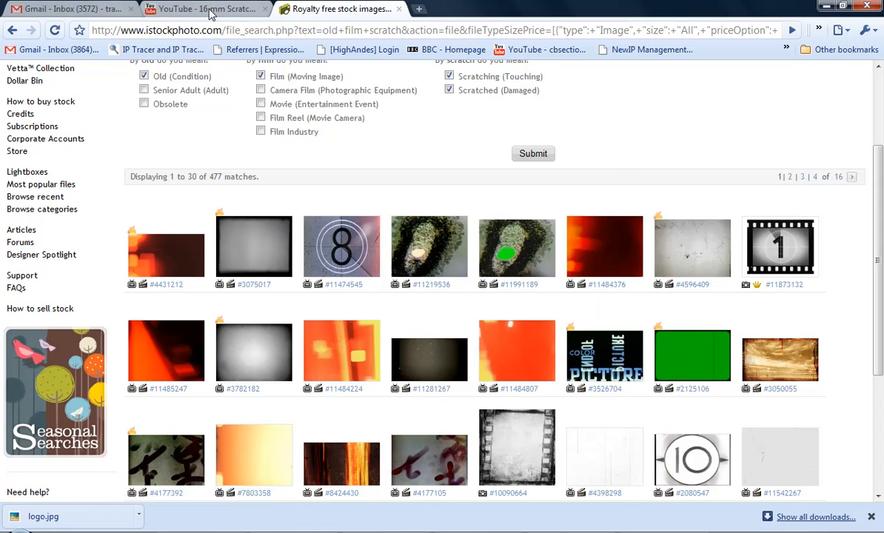
# - Search YouTube for "smpt leader" countdown videos
pyautogui.click(200, 9)
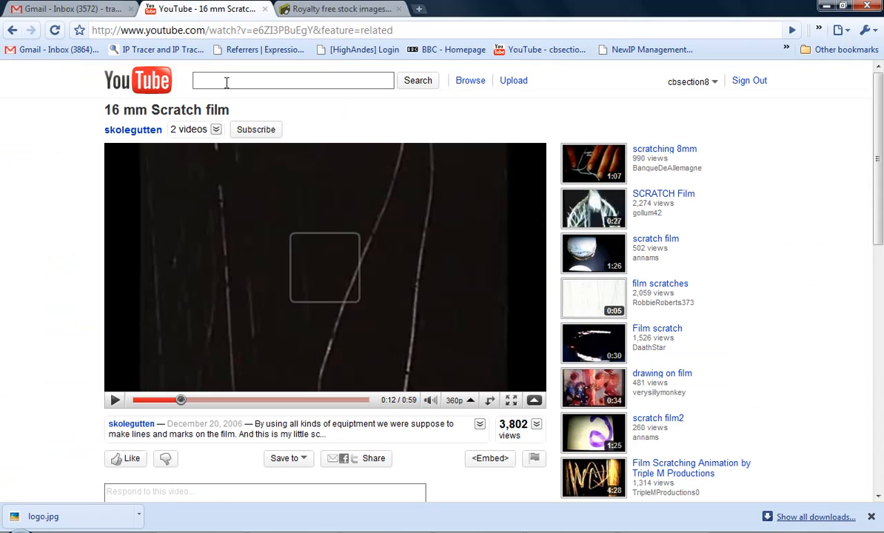
pyautogui.write('smpt')
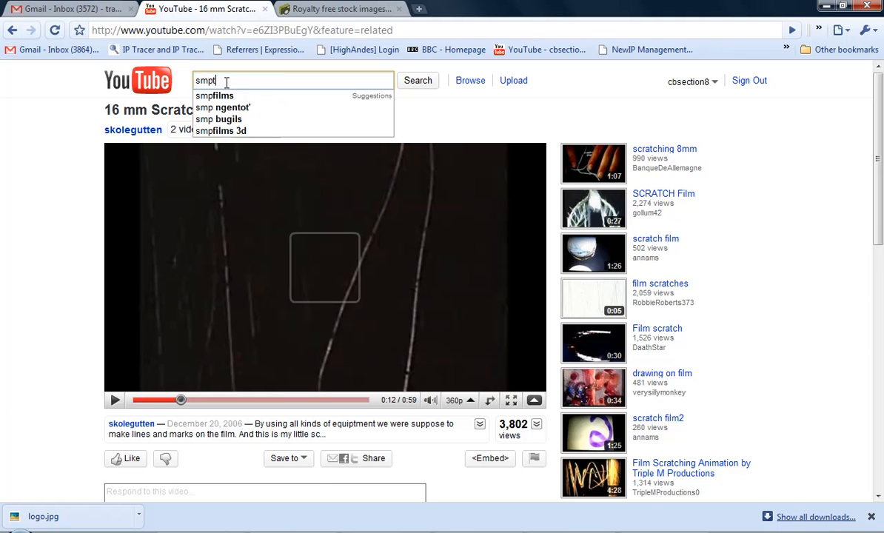
pyautogui.write('leader')
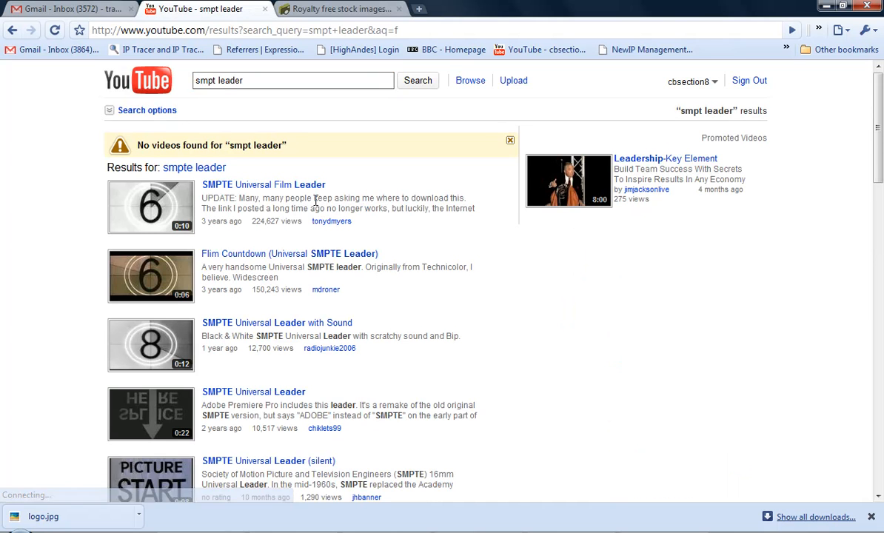
pyautogui.moveTo(276, 191)
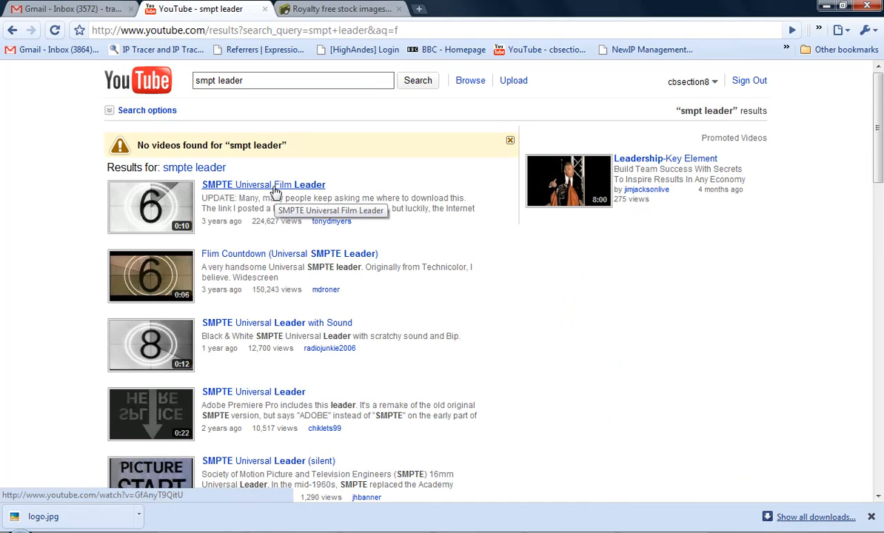
# - Choose the SMPTE Universal Film Leader countdown from the results
pyautogui.click(262, 183)
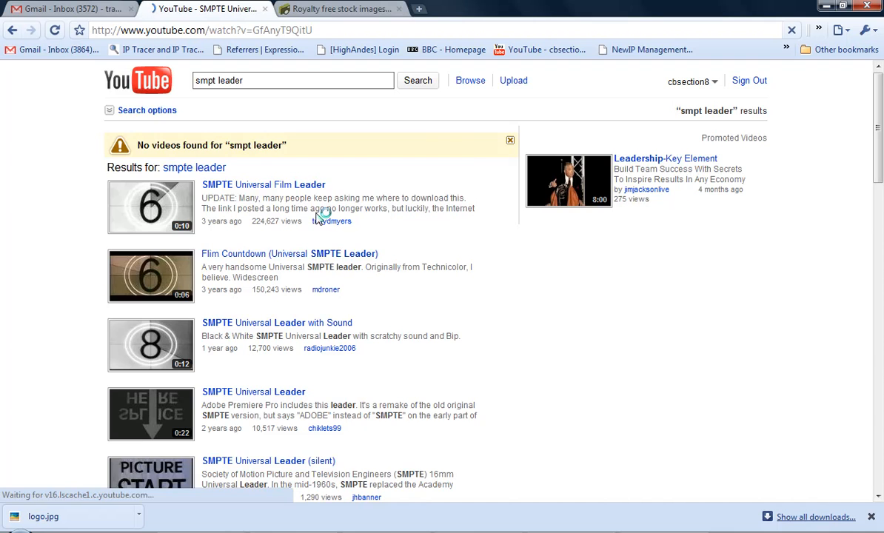
pyautogui.click(262, 184)
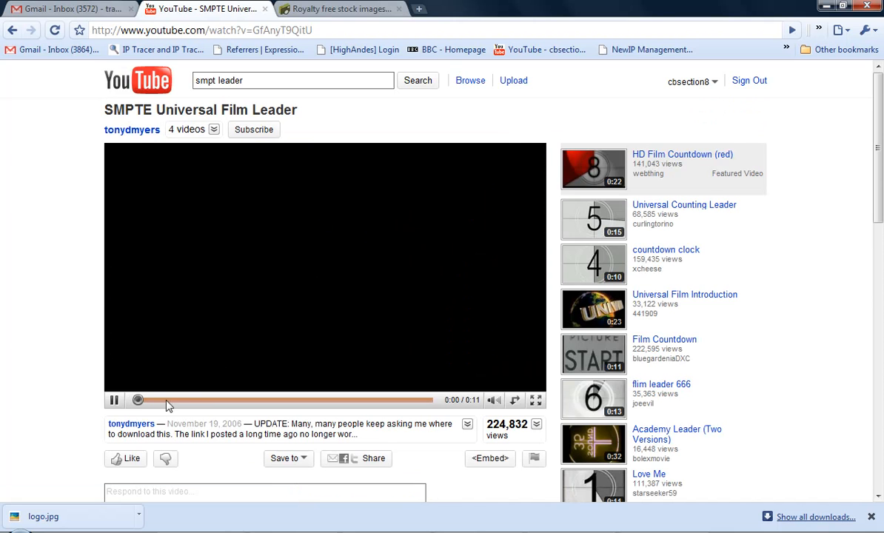
pyautogui.click(114, 400)
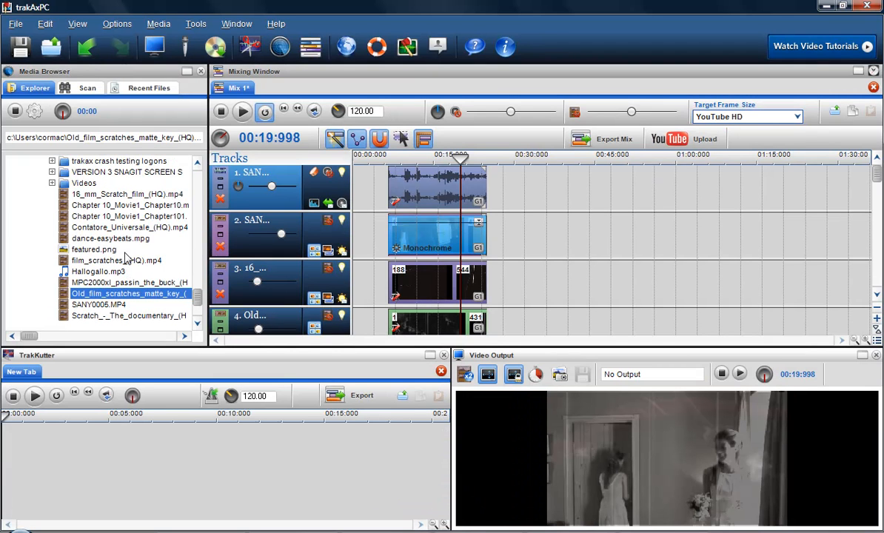
# - Add Contatore_Universale_(HQ).mp4 to the mix start on new fifth and sixth tracks
pyautogui.click(129, 228)
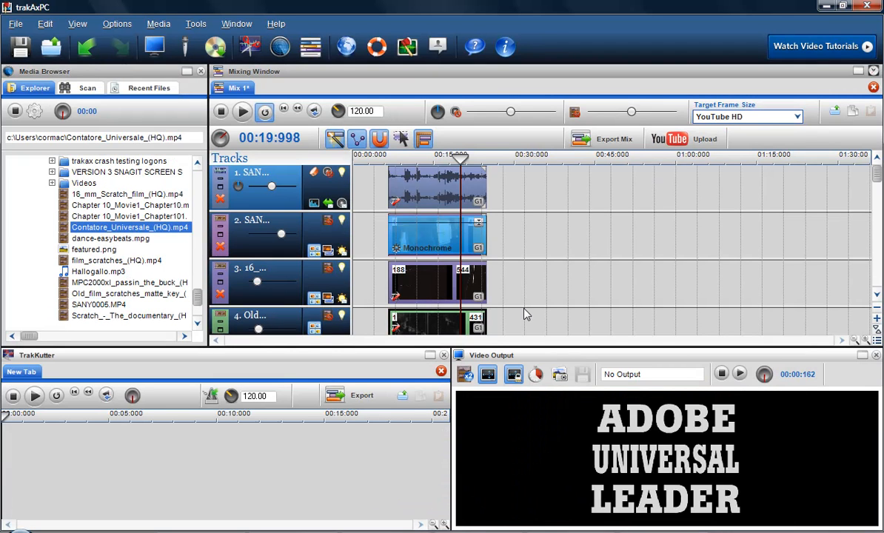
pyautogui.click(243, 111)
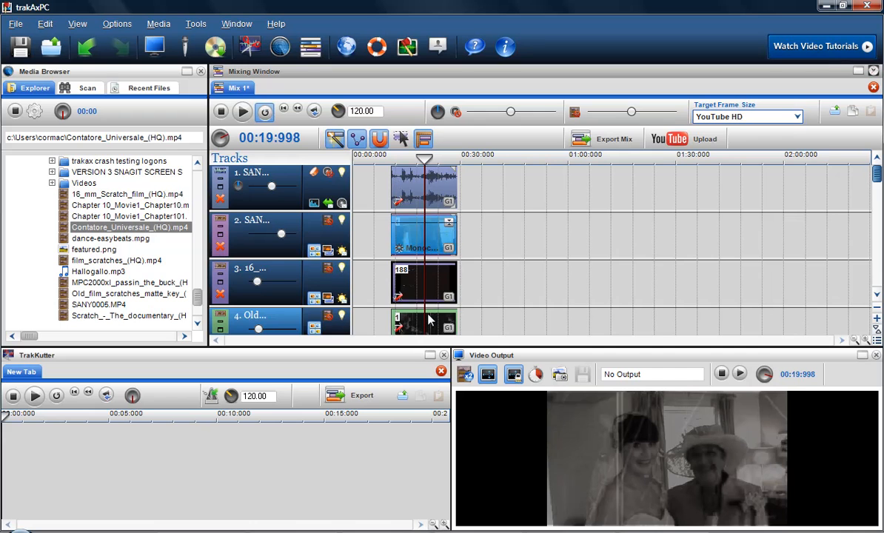
pyautogui.scroll(-3)
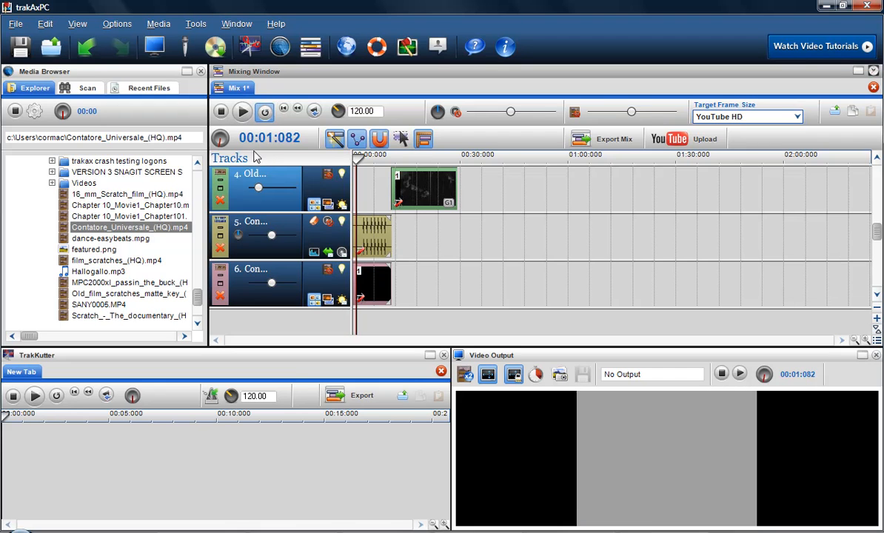
# - Play back the countdown leader at the start of the mix to check it
pyautogui.click(243, 111)
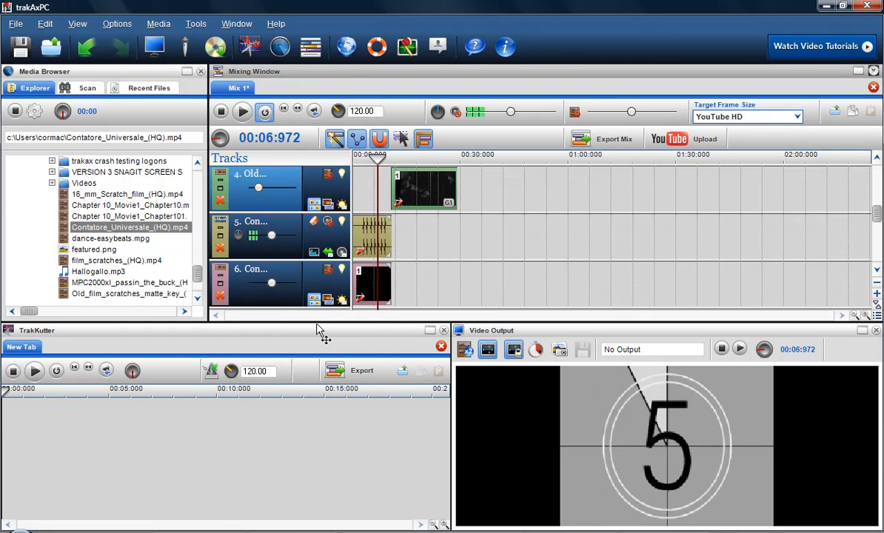
pyautogui.click(242, 111)
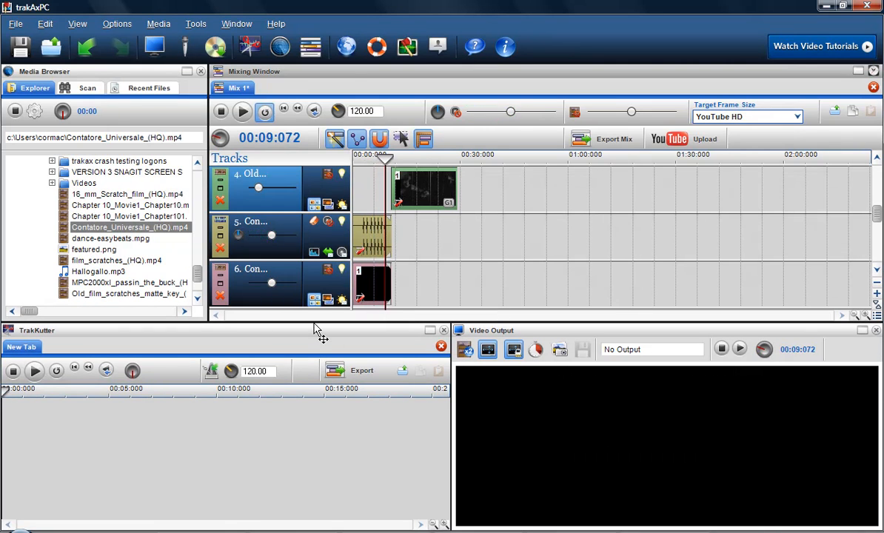
pyautogui.click(243, 111)
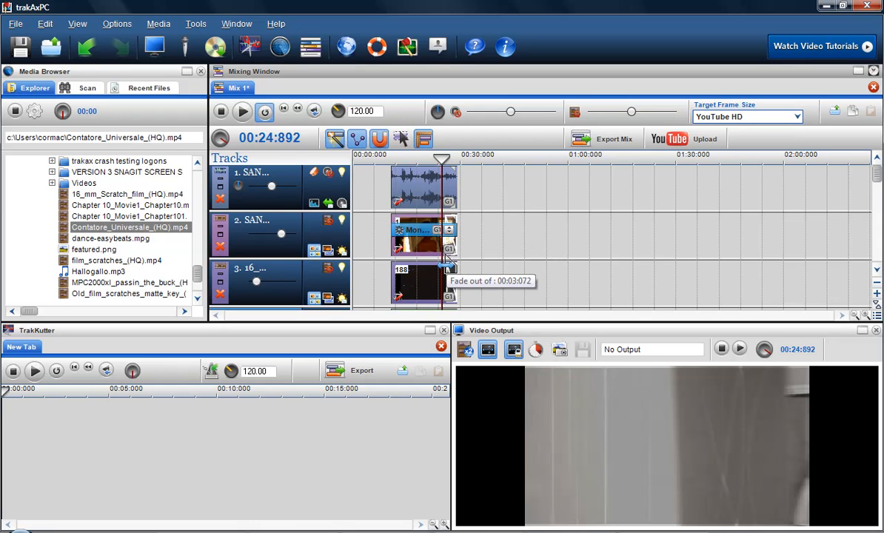
# - Fade out the two scratch overlays (about 3.07 s and 2.30 s) and preview the ending
pyautogui.scroll(-3)
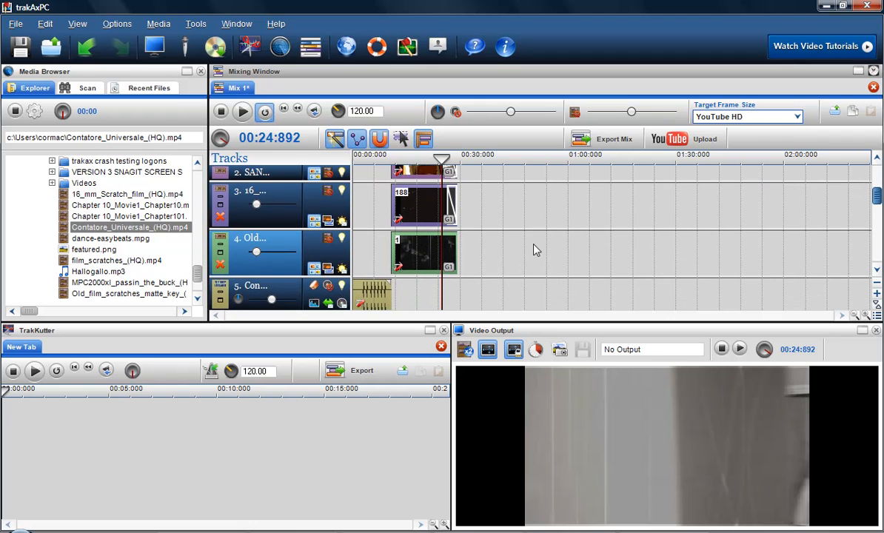
pyautogui.moveTo(450, 237)
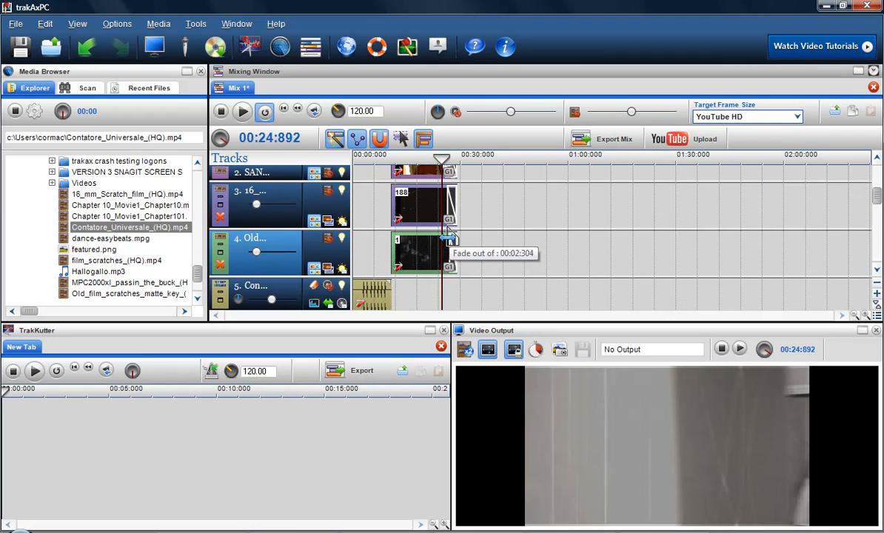
pyautogui.click(243, 111)
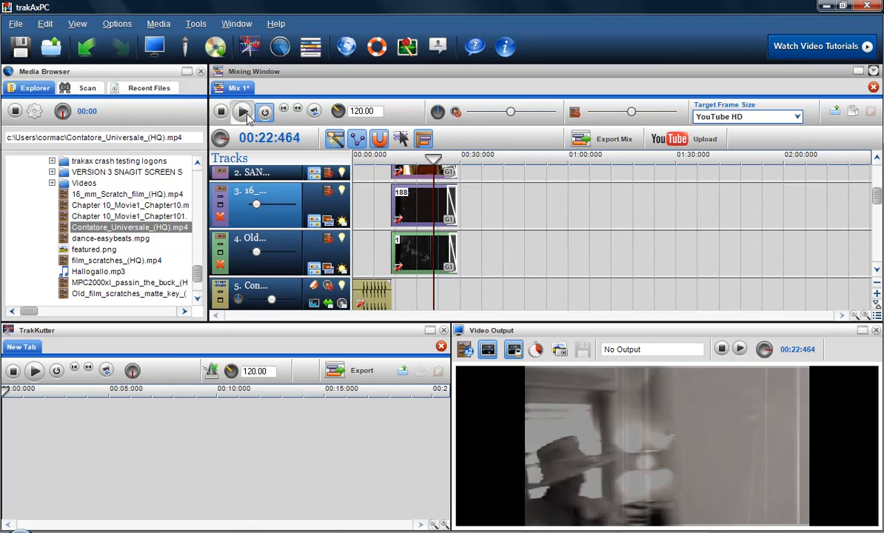